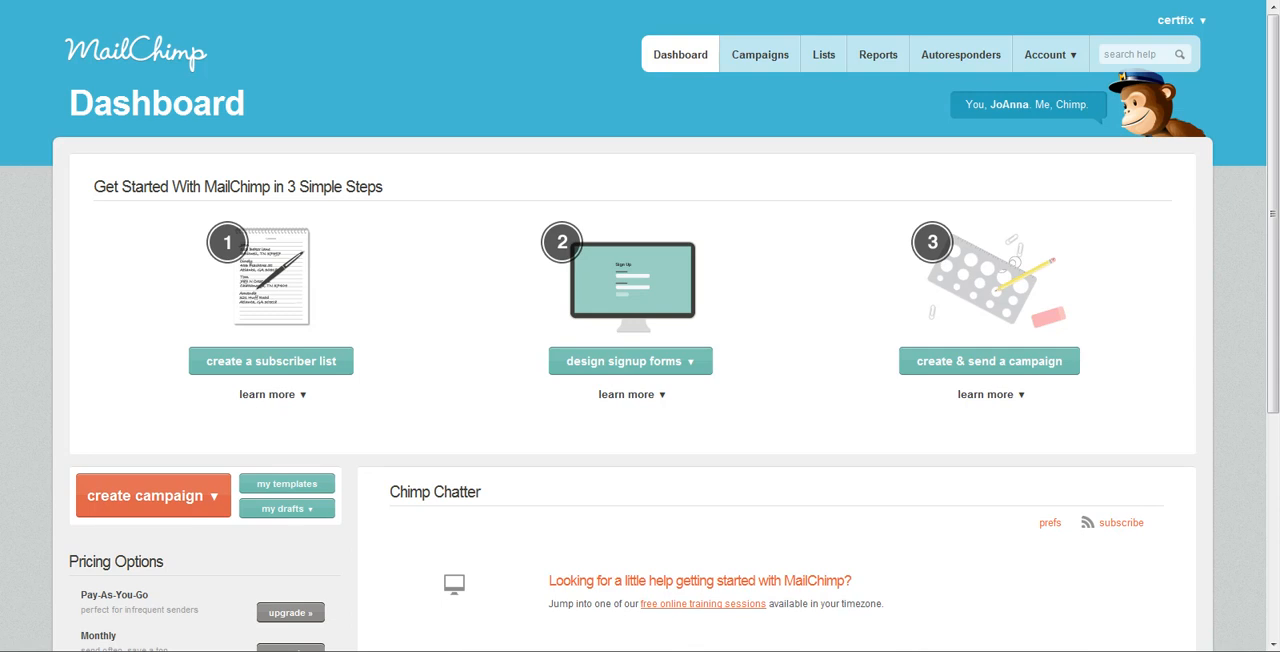
{"action": "mouse_move", "coordinate": [620, 276]}
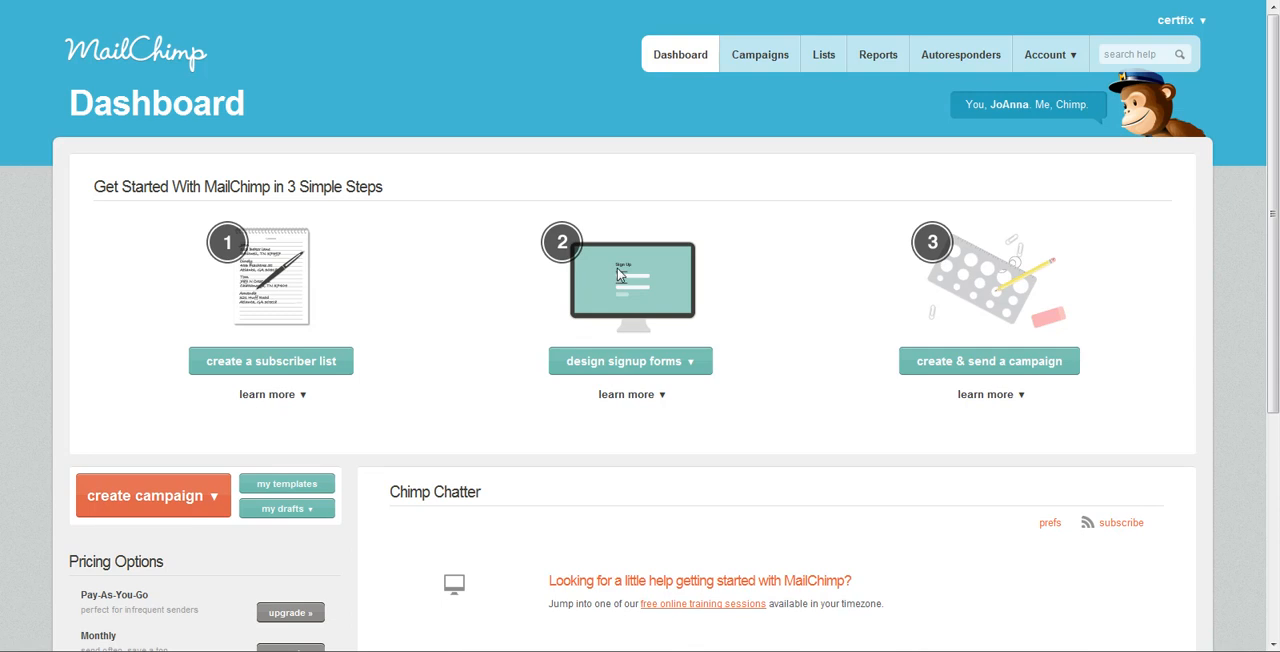
{"action": "mouse_move", "coordinate": [832, 54]}
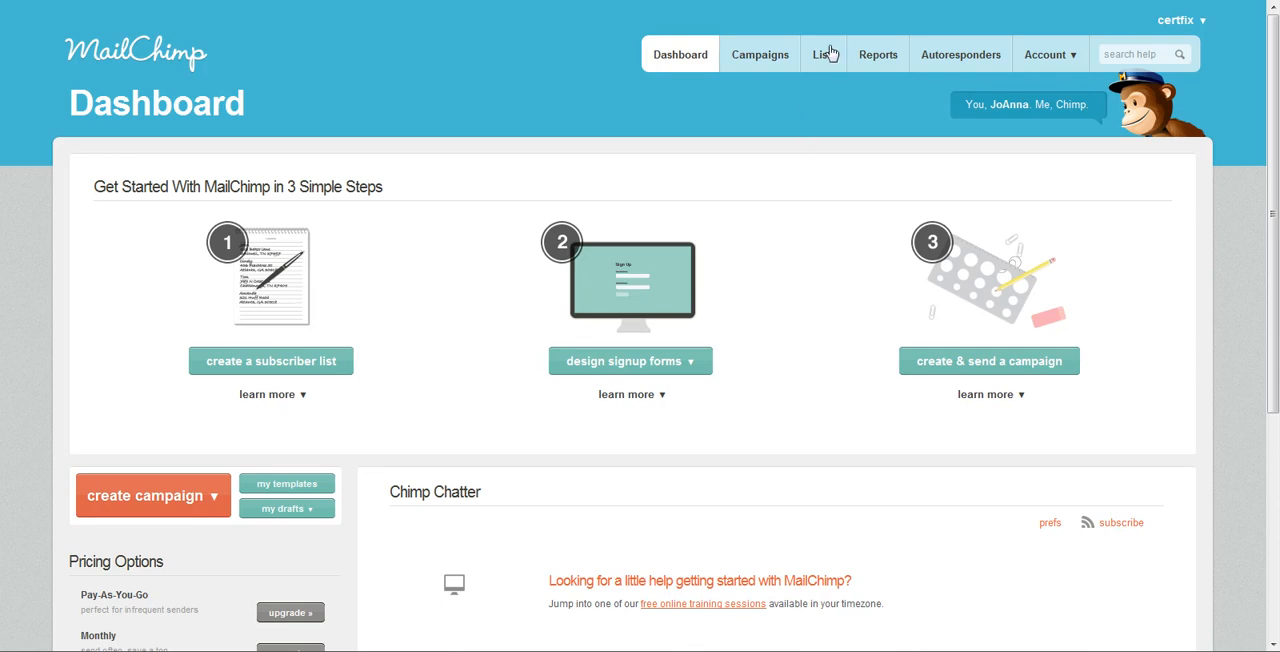
{"action": "mouse_move", "coordinate": [824, 54]}
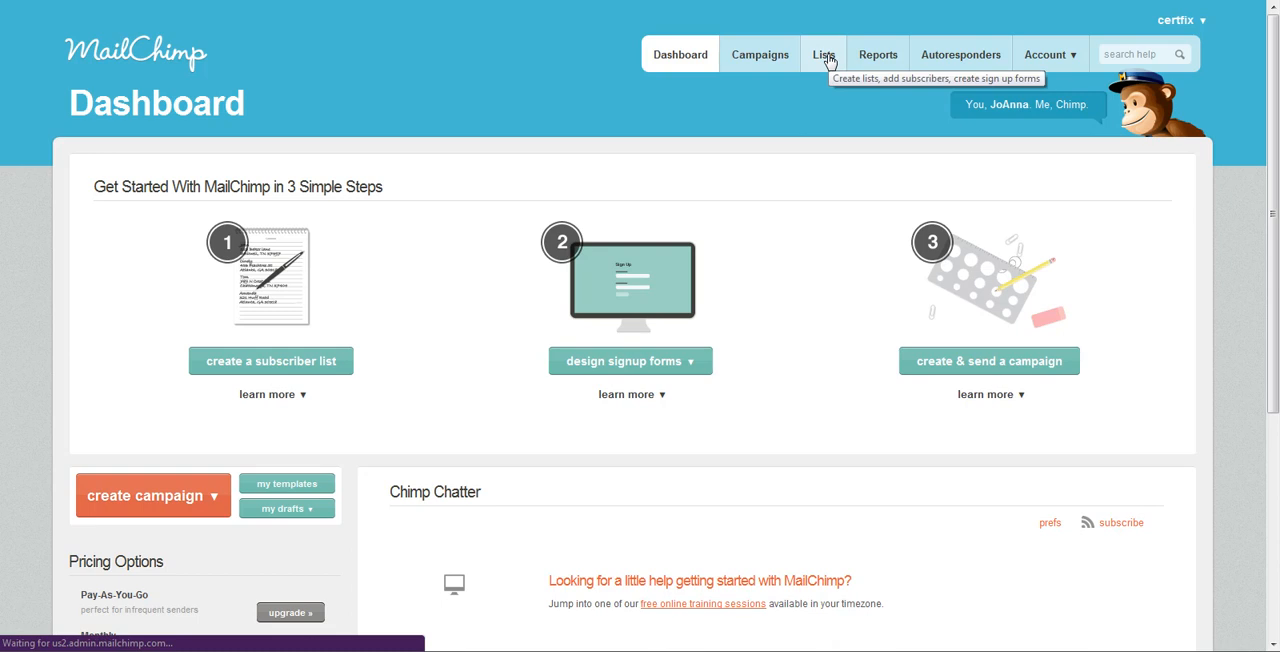
Step: Show the subscriber Lists page and the choice of lists available for signup form design
{"action": "left_click", "coordinate": [824, 54]}
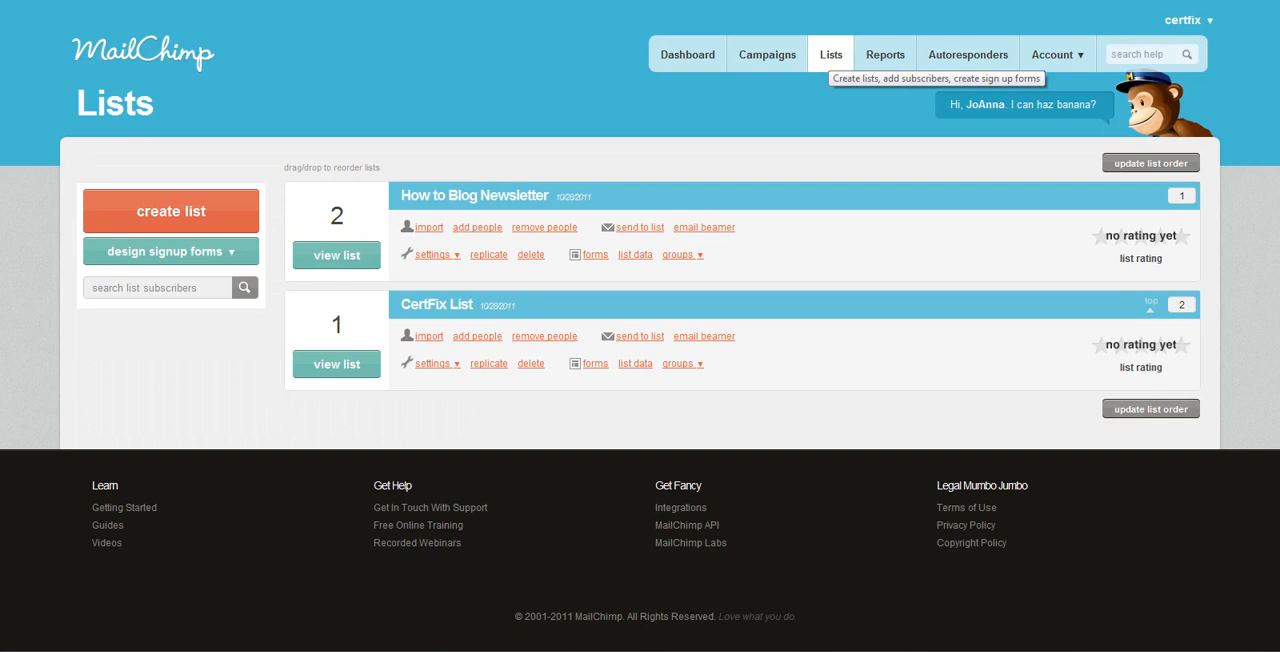
{"action": "mouse_move", "coordinate": [24, 270]}
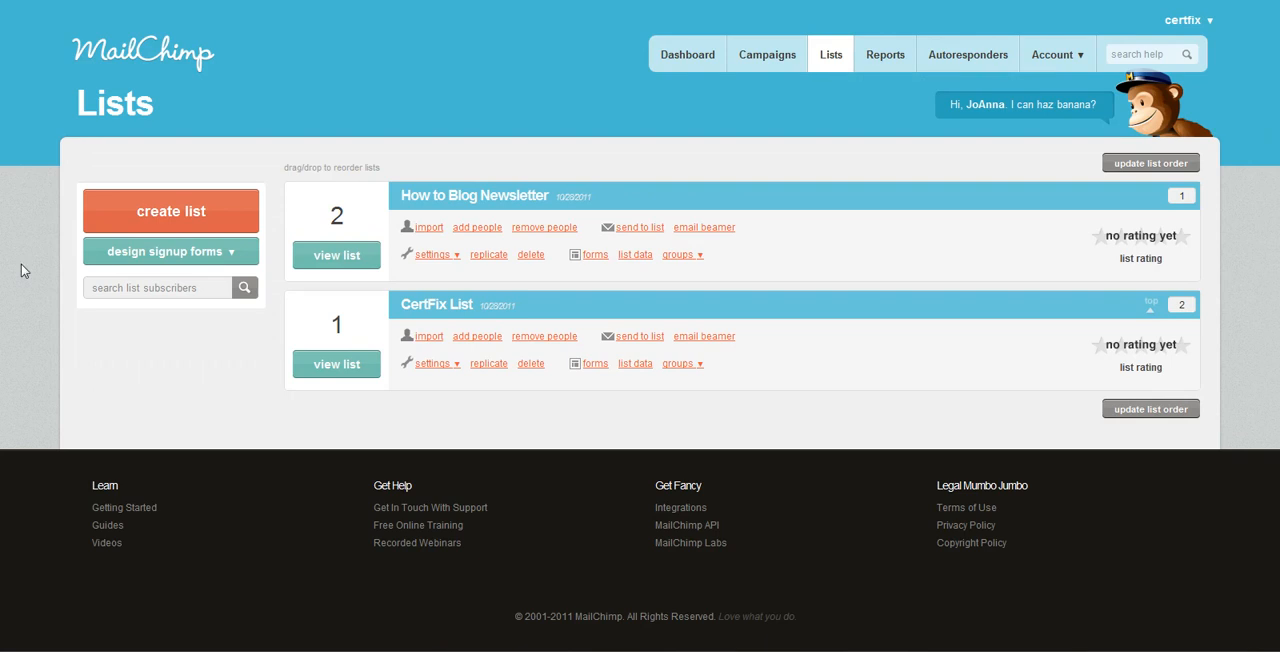
{"action": "mouse_move", "coordinate": [578, 224]}
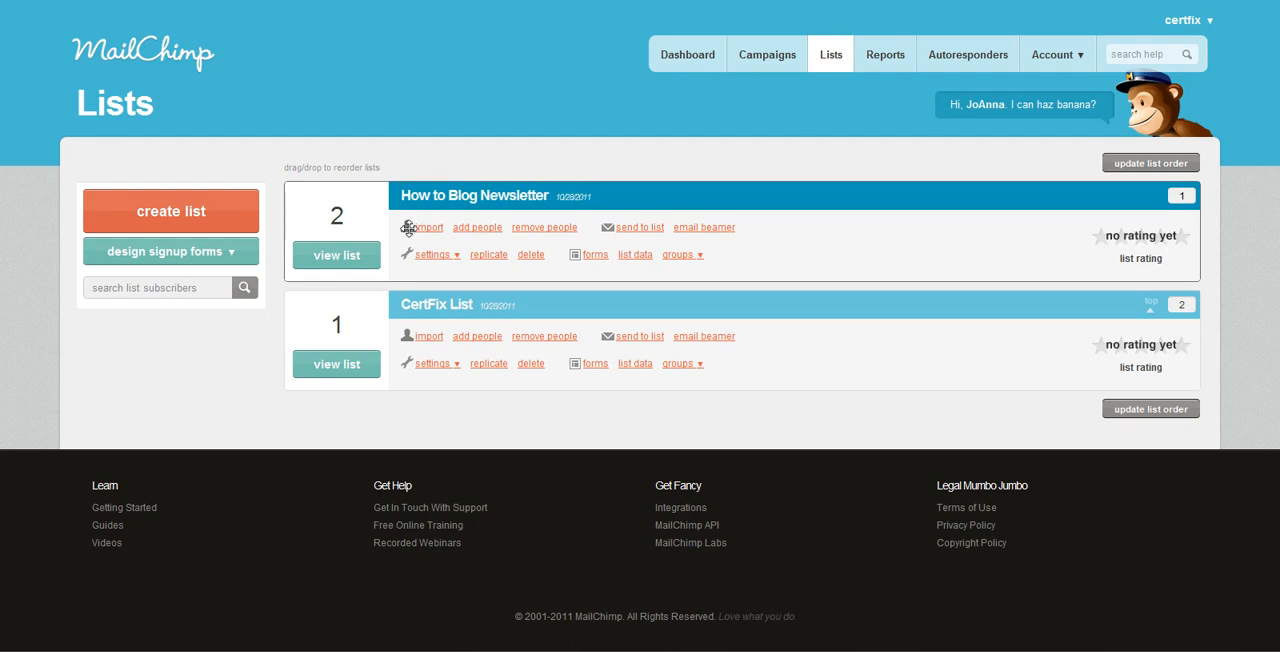
{"action": "mouse_move", "coordinate": [136, 356]}
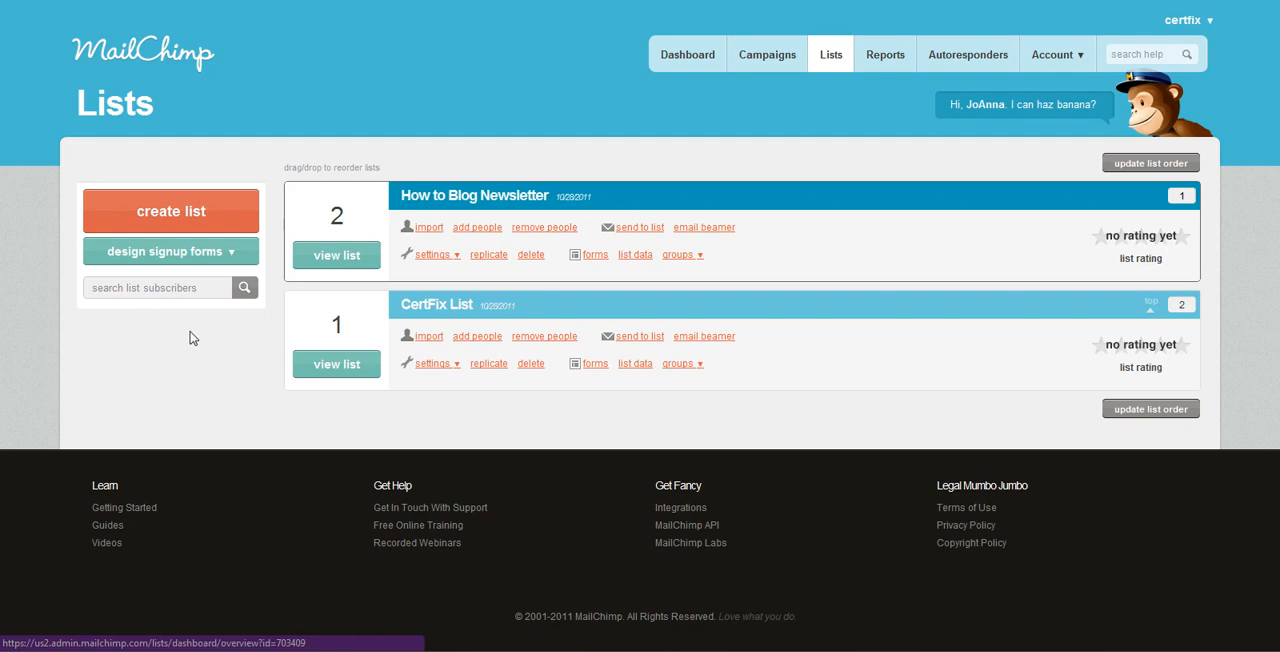
{"action": "left_click", "coordinate": [170, 252]}
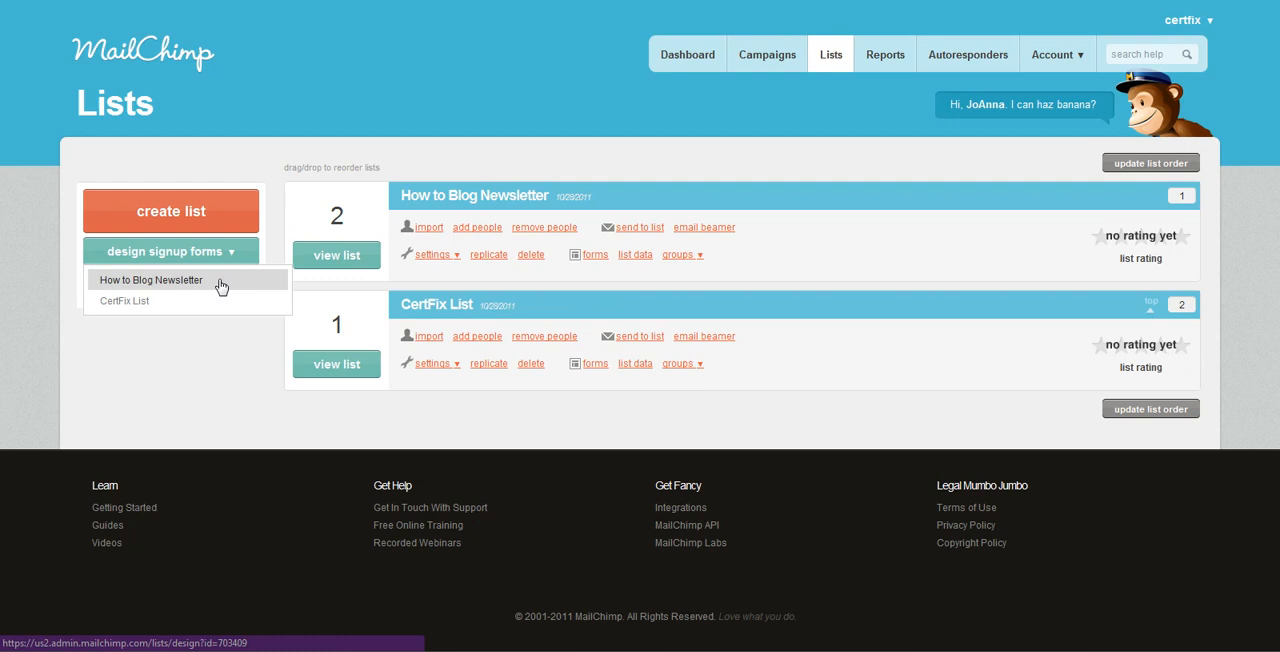
{"action": "mouse_move", "coordinate": [316, 246]}
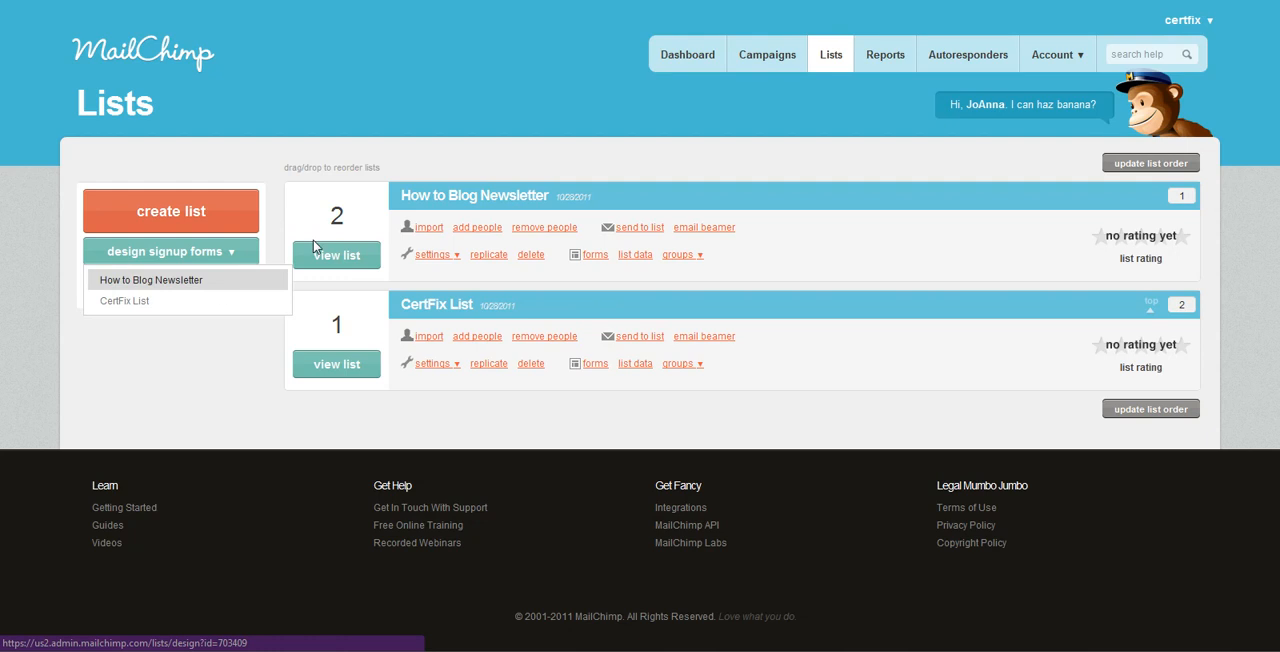
{"action": "left_click", "coordinate": [170, 252]}
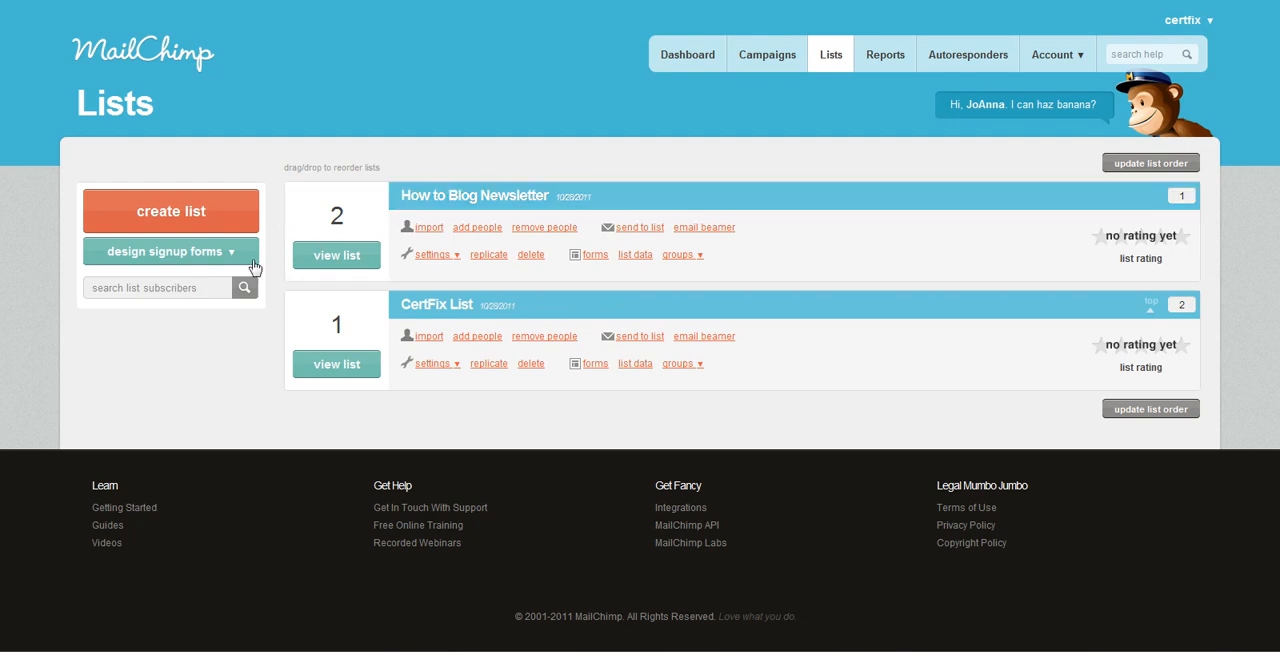
{"action": "left_click", "coordinate": [170, 252]}
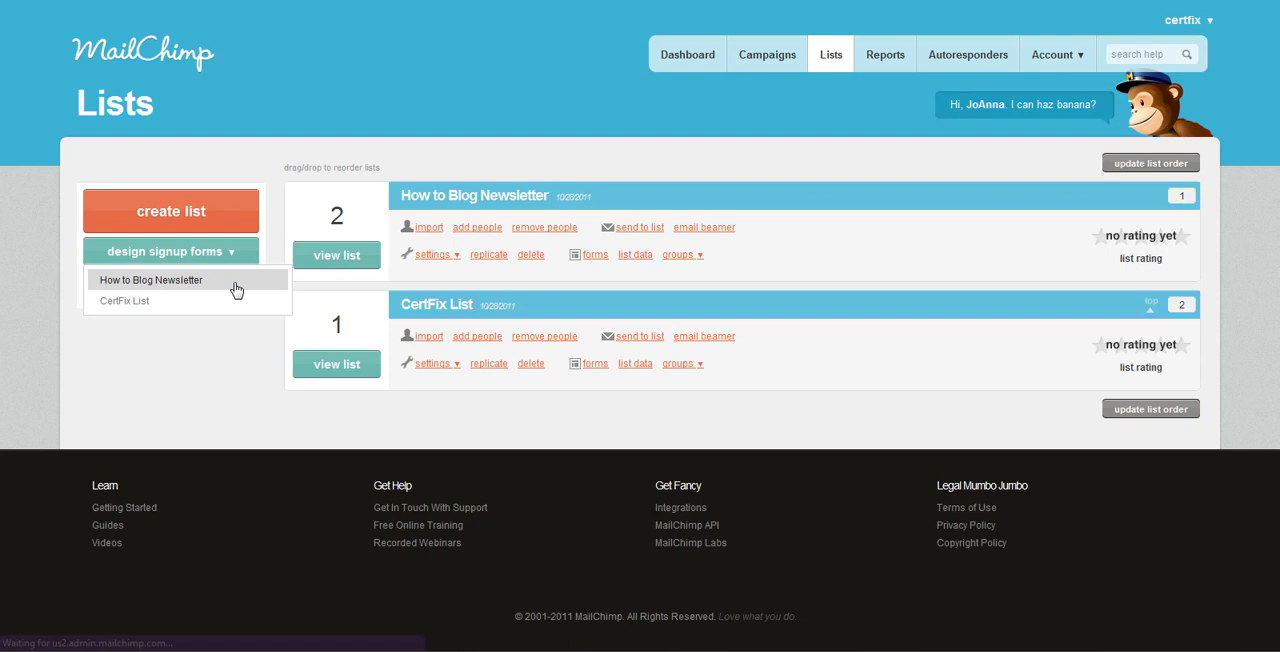
Step: Enter the How to Blog Newsletter form builder and request small subscribe form HTML from 'share it'
{"action": "left_click", "coordinate": [152, 280]}
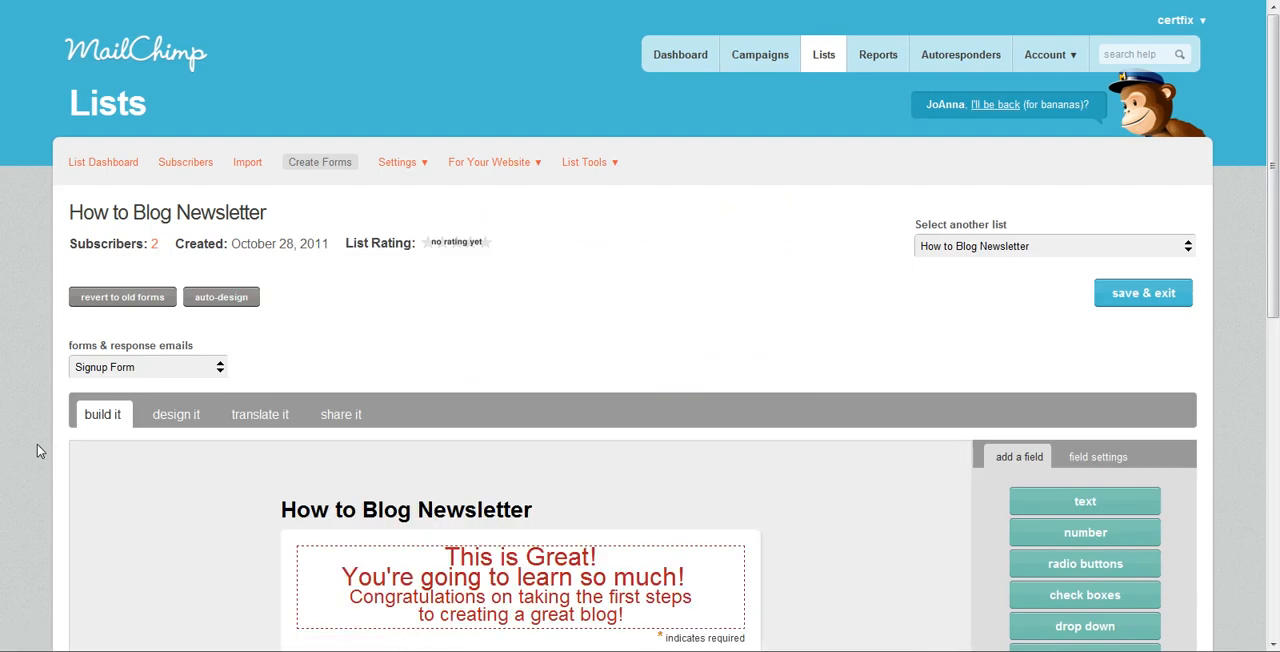
{"action": "mouse_move", "coordinate": [28, 488]}
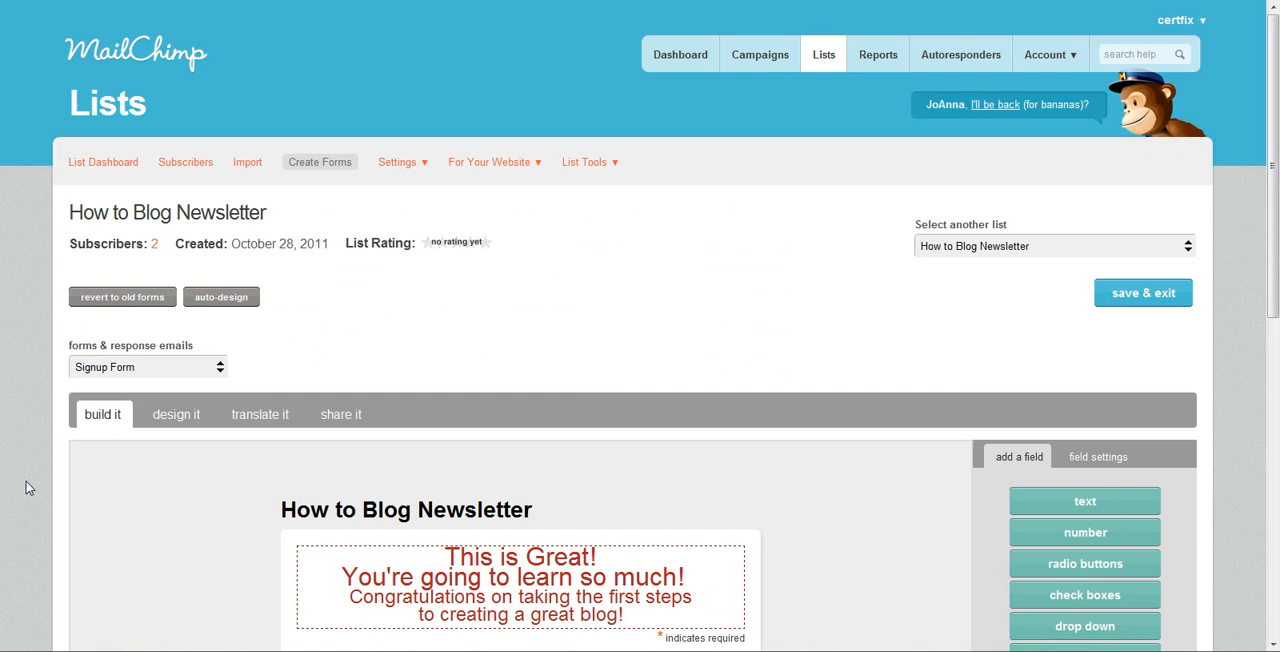
{"action": "scroll", "scroll_direction": "down", "scroll_amount": 3}
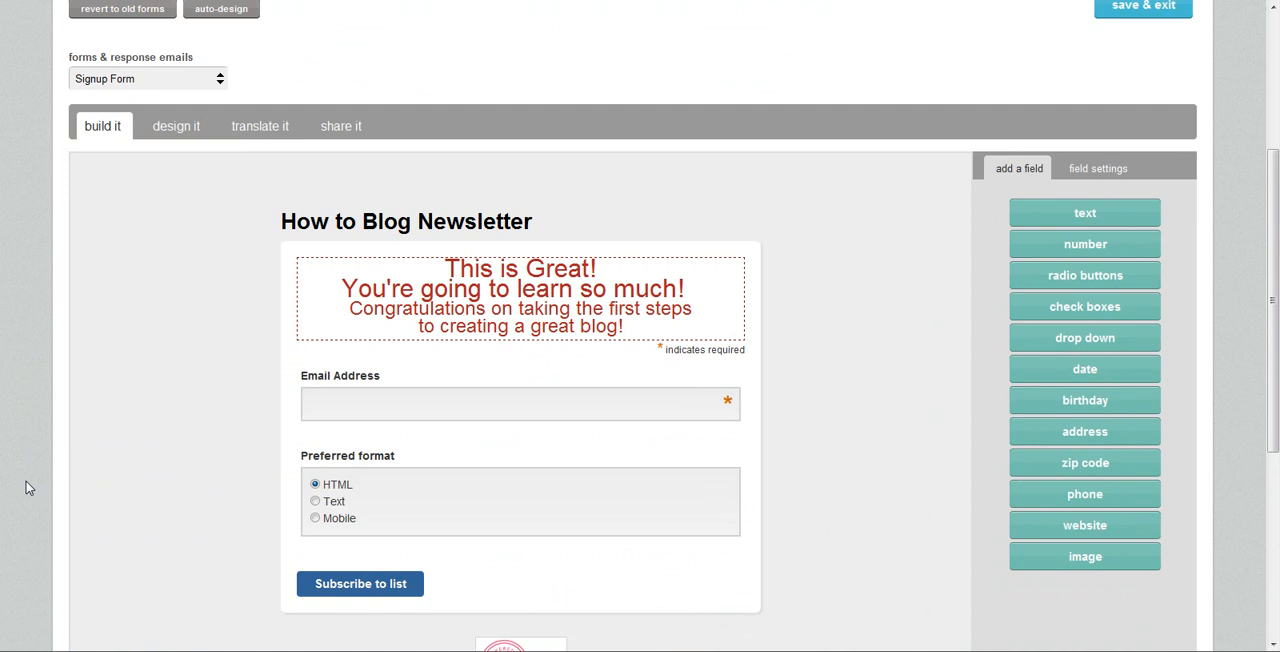
{"action": "scroll", "scroll_direction": "up", "scroll_amount": 3}
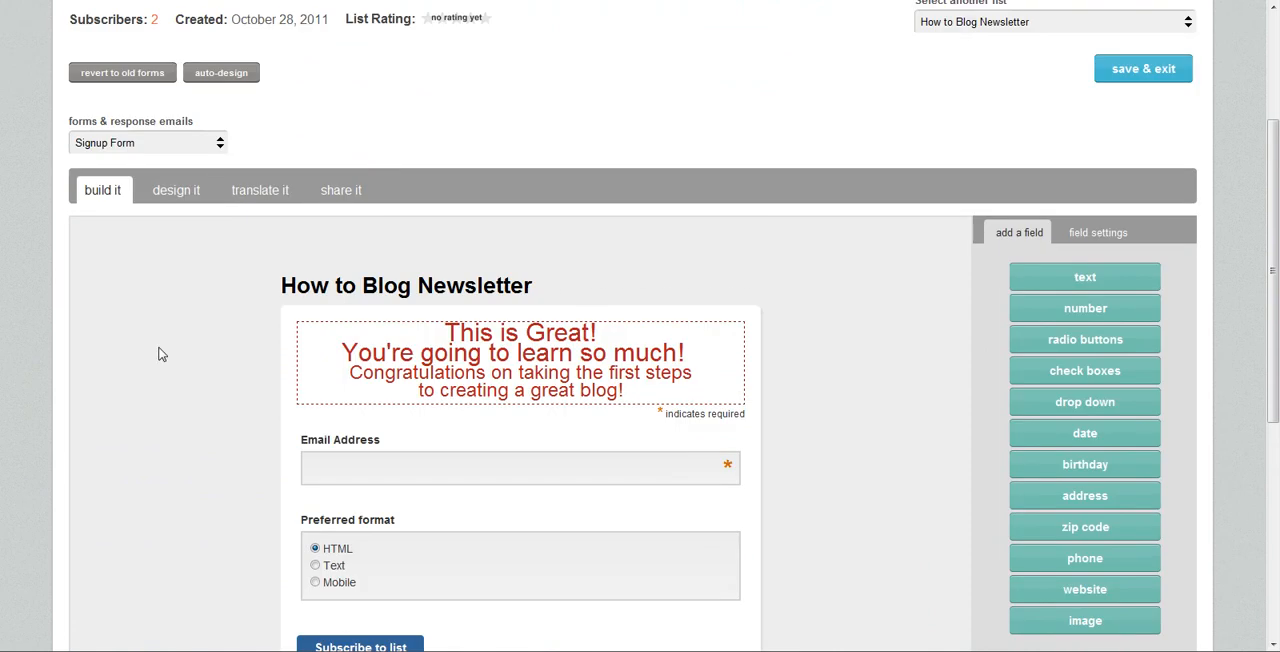
{"action": "left_click", "coordinate": [340, 190]}
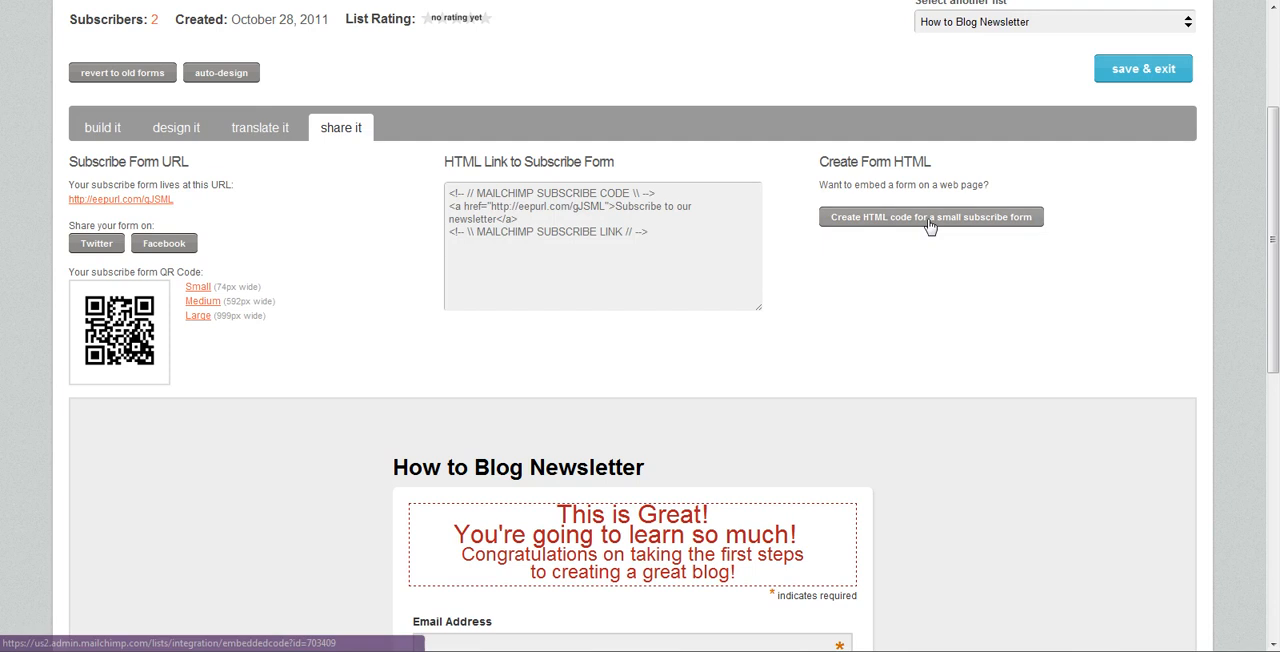
{"action": "left_click", "coordinate": [930, 216]}
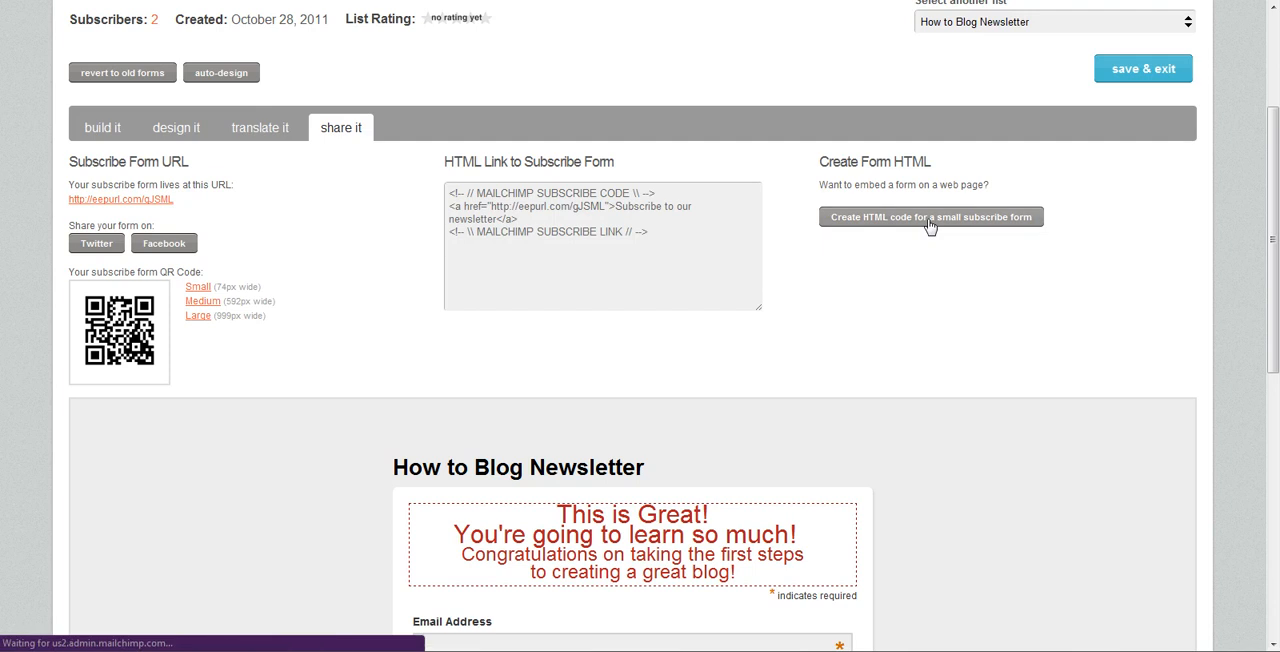
Step: Preview the Classic Form layout, then return to the Super Slim Form embed code
{"action": "left_click", "coordinate": [930, 216]}
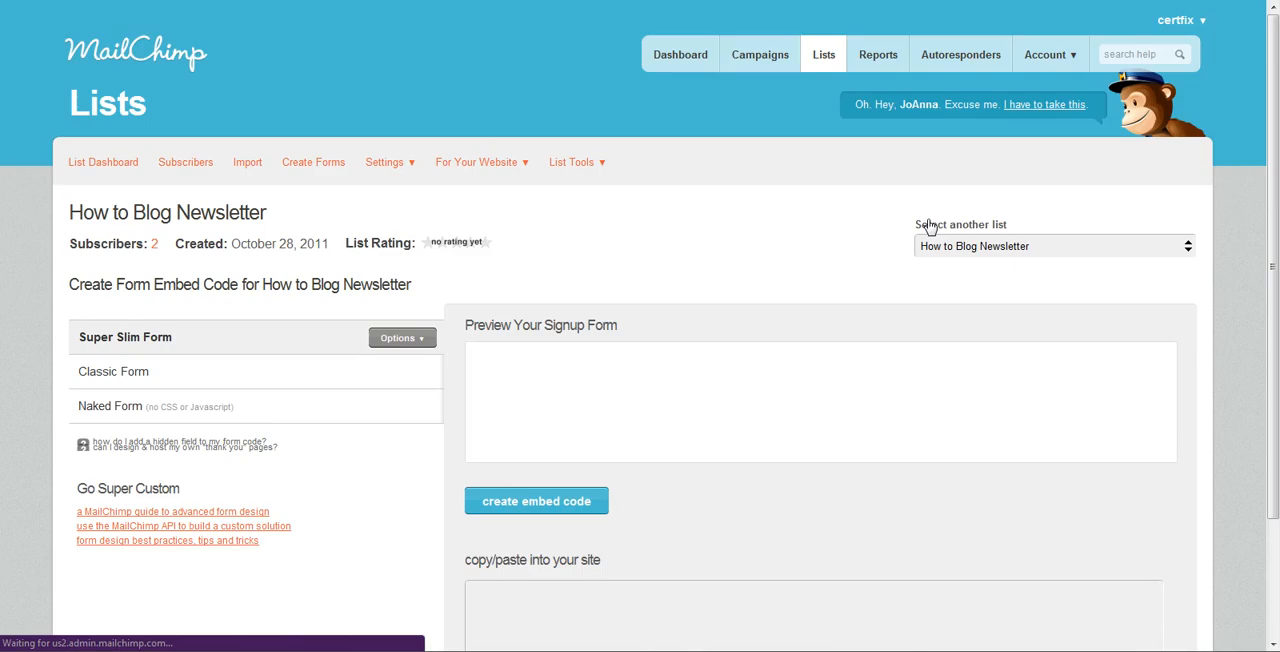
{"action": "left_click", "coordinate": [536, 500]}
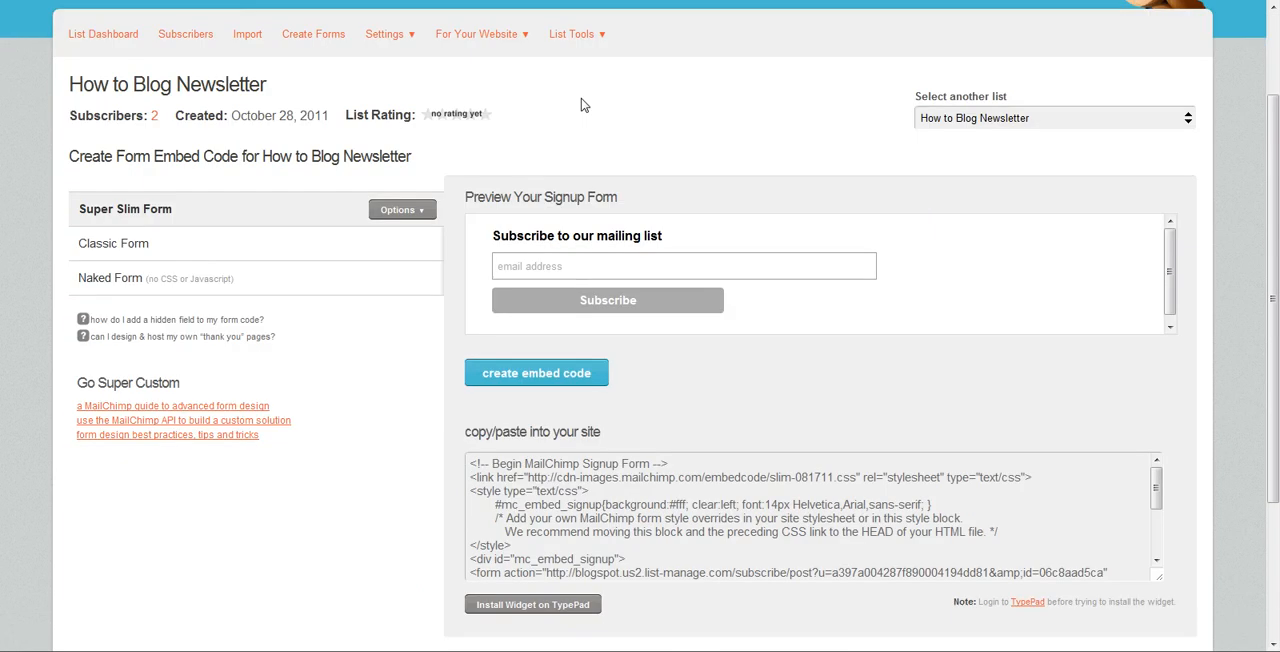
{"action": "mouse_move", "coordinate": [608, 300]}
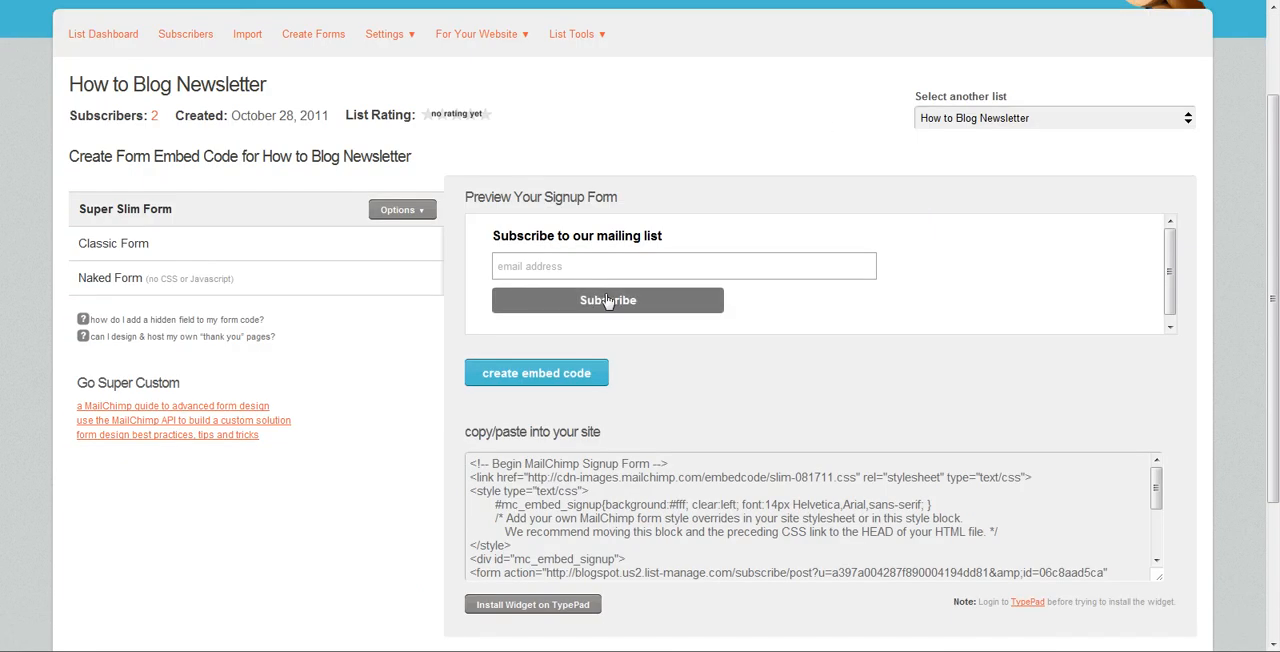
{"action": "left_click", "coordinate": [400, 208]}
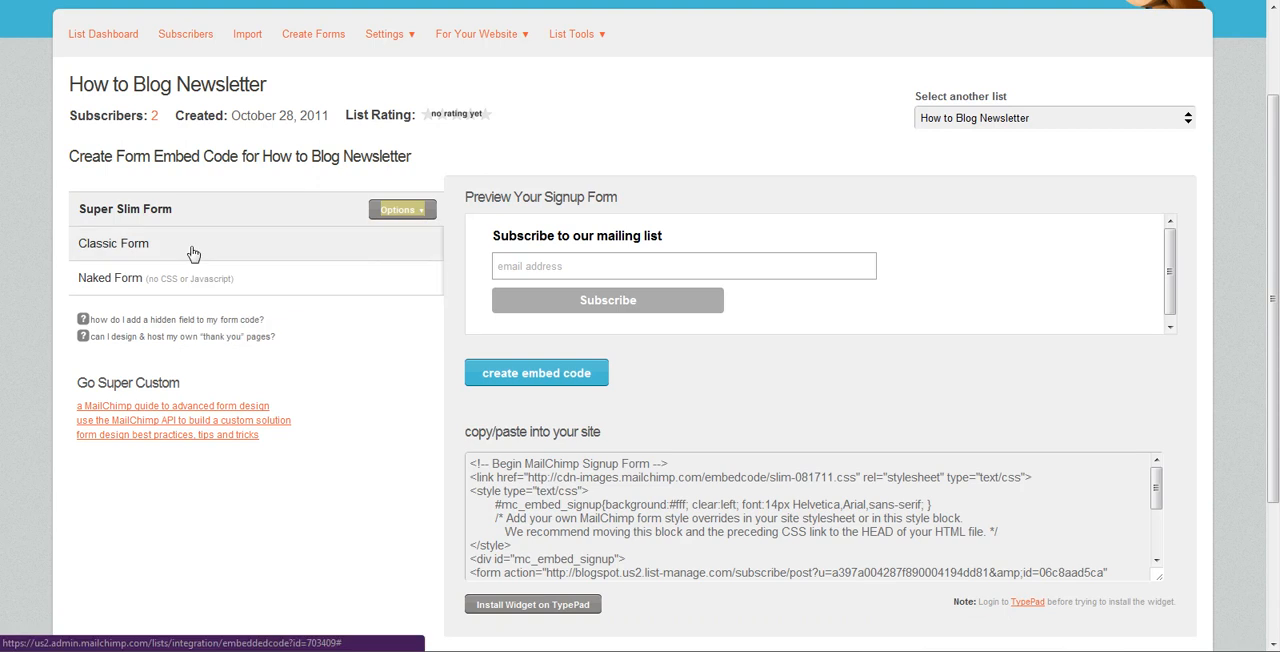
{"action": "left_click", "coordinate": [112, 244]}
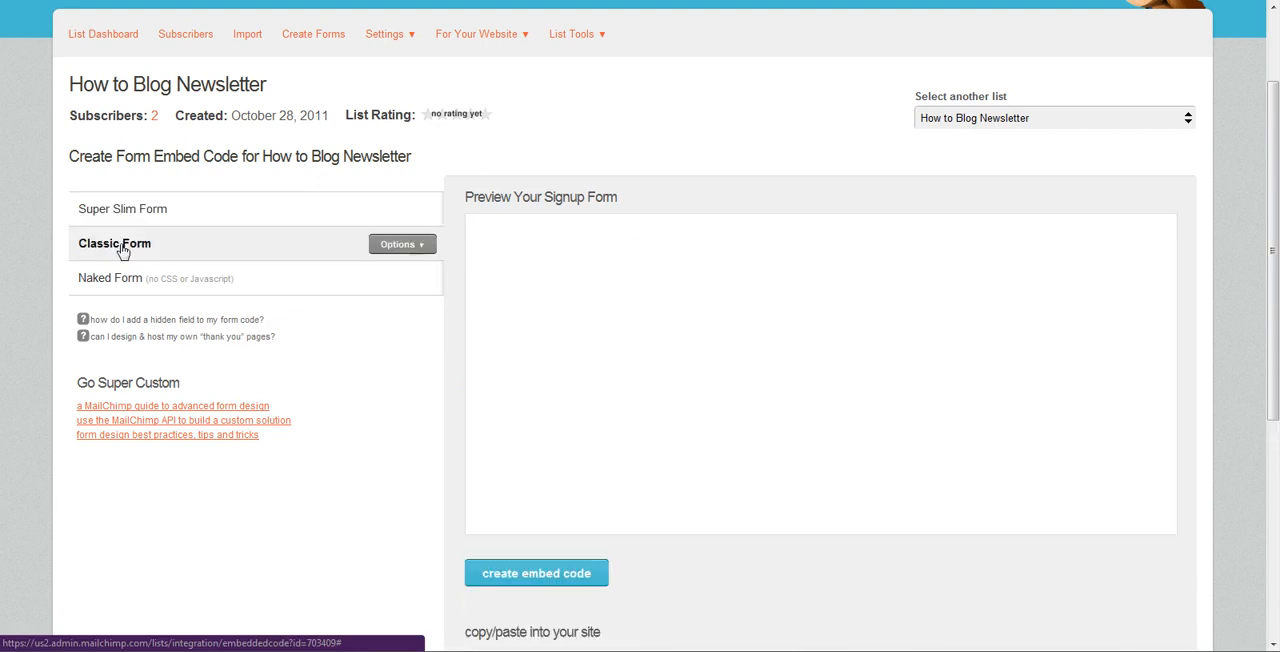
{"action": "left_click", "coordinate": [114, 244]}
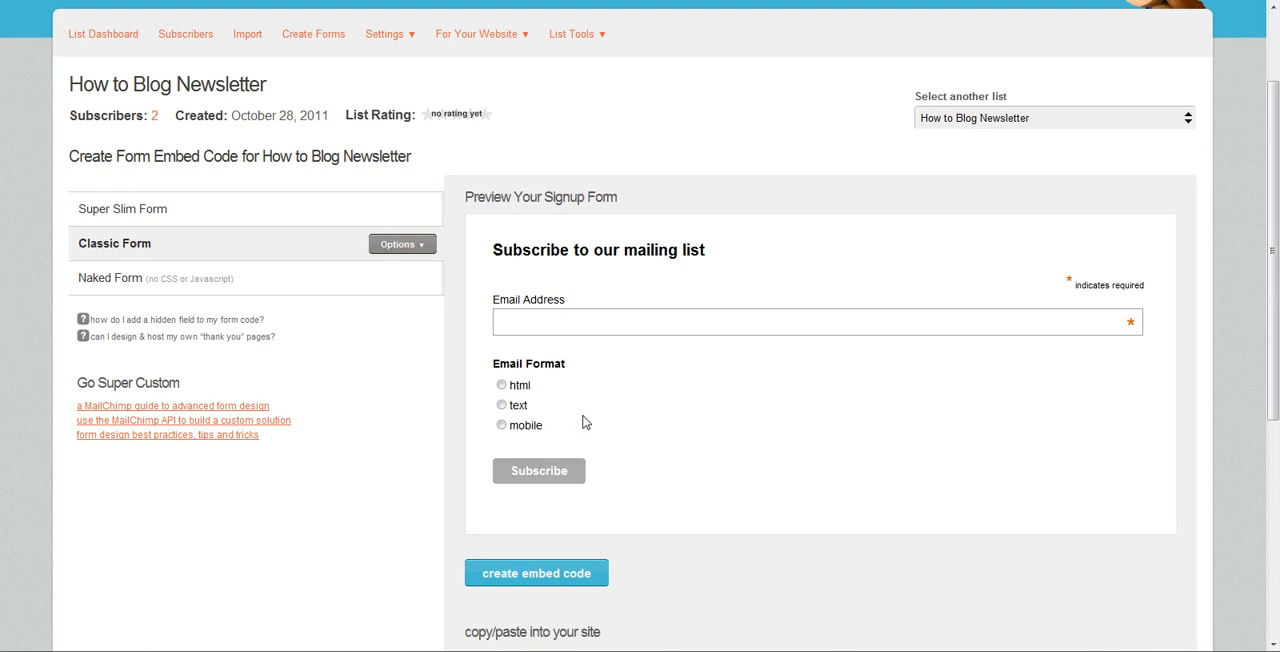
{"action": "mouse_move", "coordinate": [332, 368]}
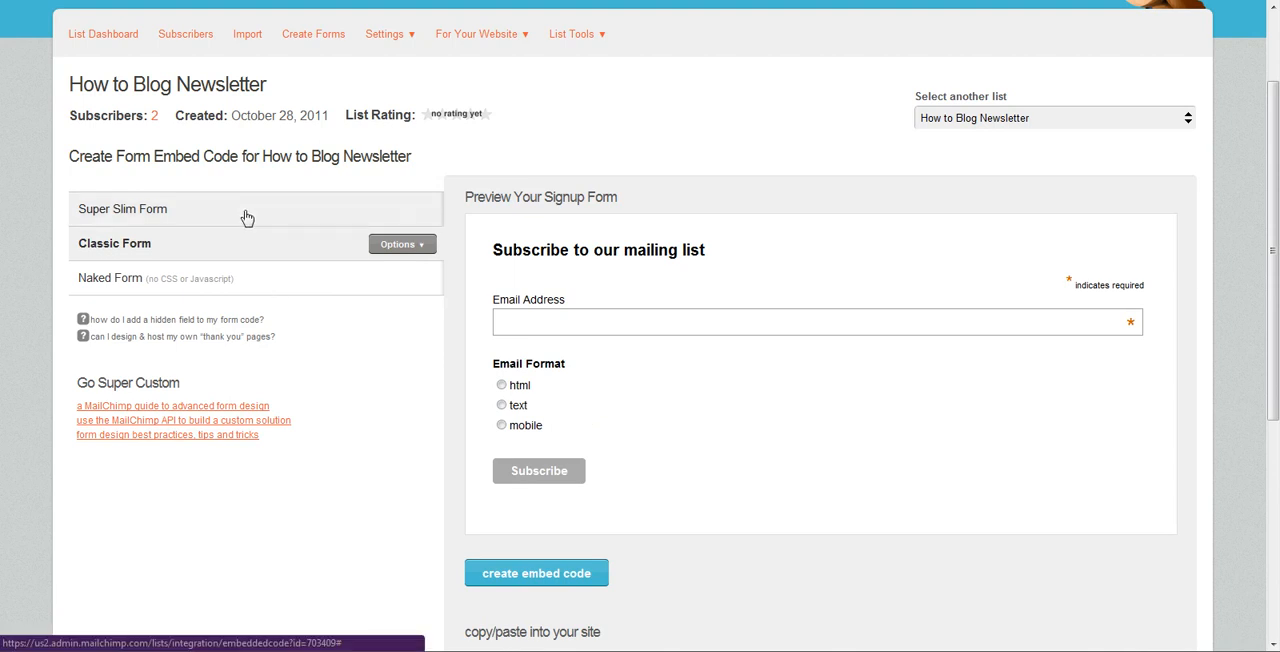
{"action": "left_click", "coordinate": [124, 208]}
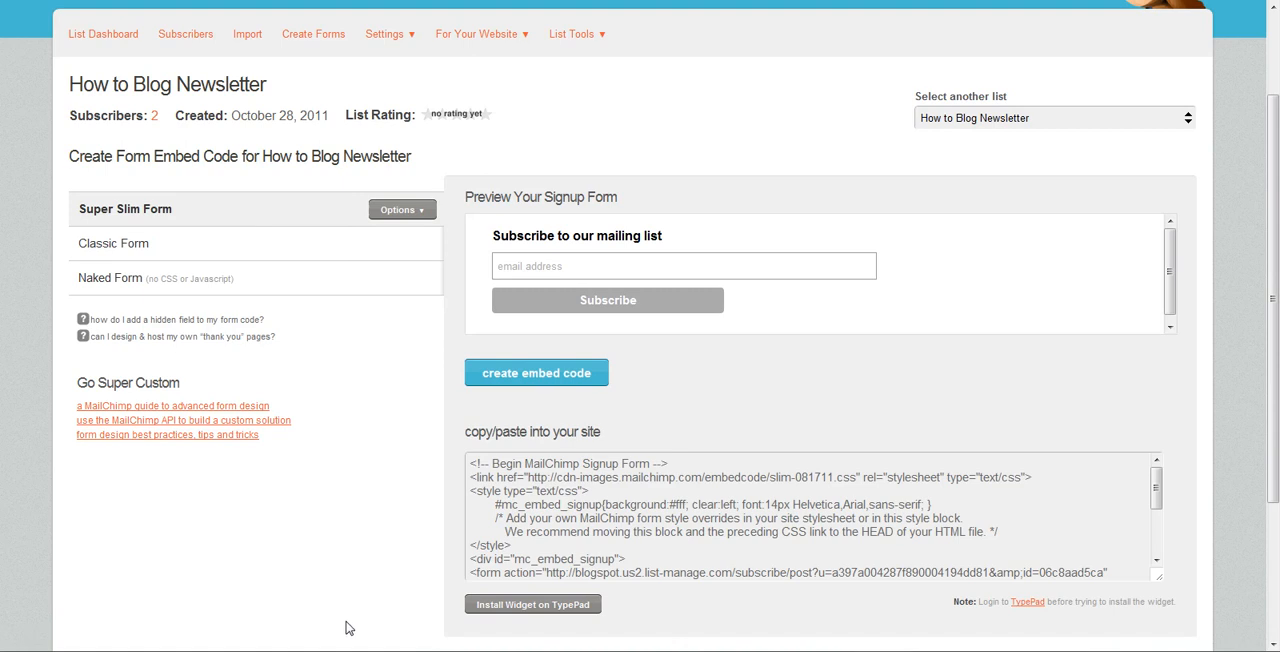
Step: Copy the slim form's HTML from the 'copy/paste into your site' box
{"action": "scroll", "scroll_direction": "down", "scroll_amount": 3}
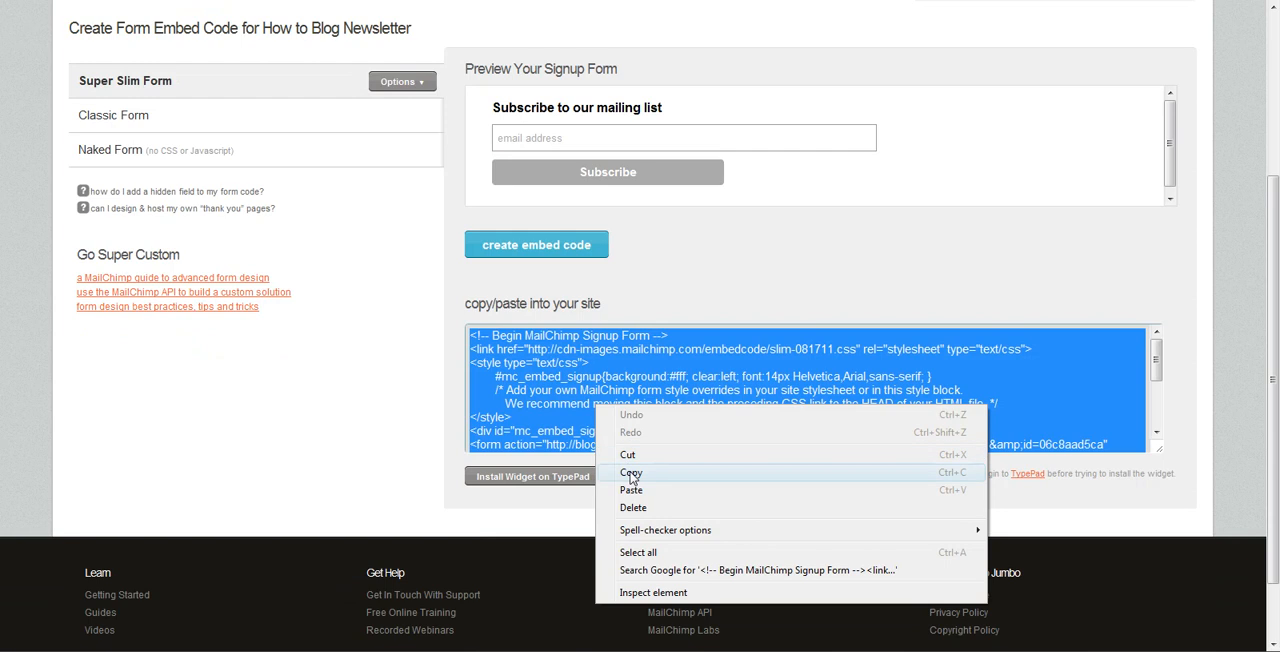
{"action": "left_click", "coordinate": [632, 472]}
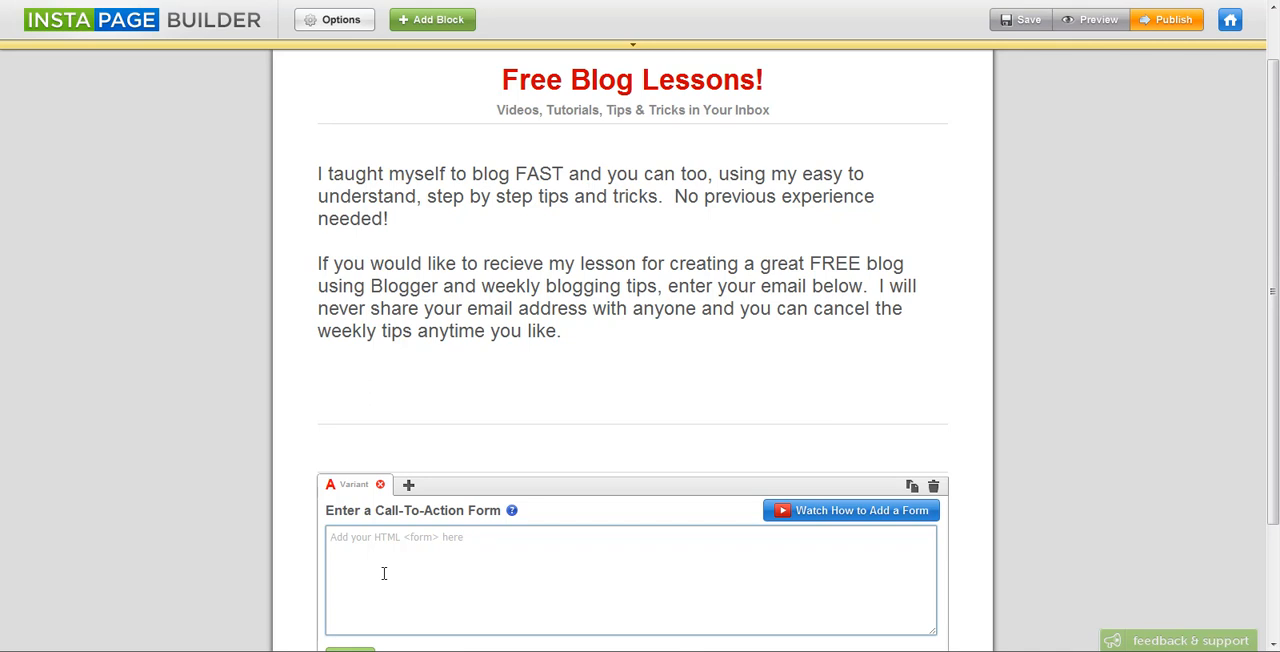
Step: Paste the MailChimp embed code into the Call-To-Action Form box and confirm with OK
{"action": "left_click", "coordinate": [384, 572]}
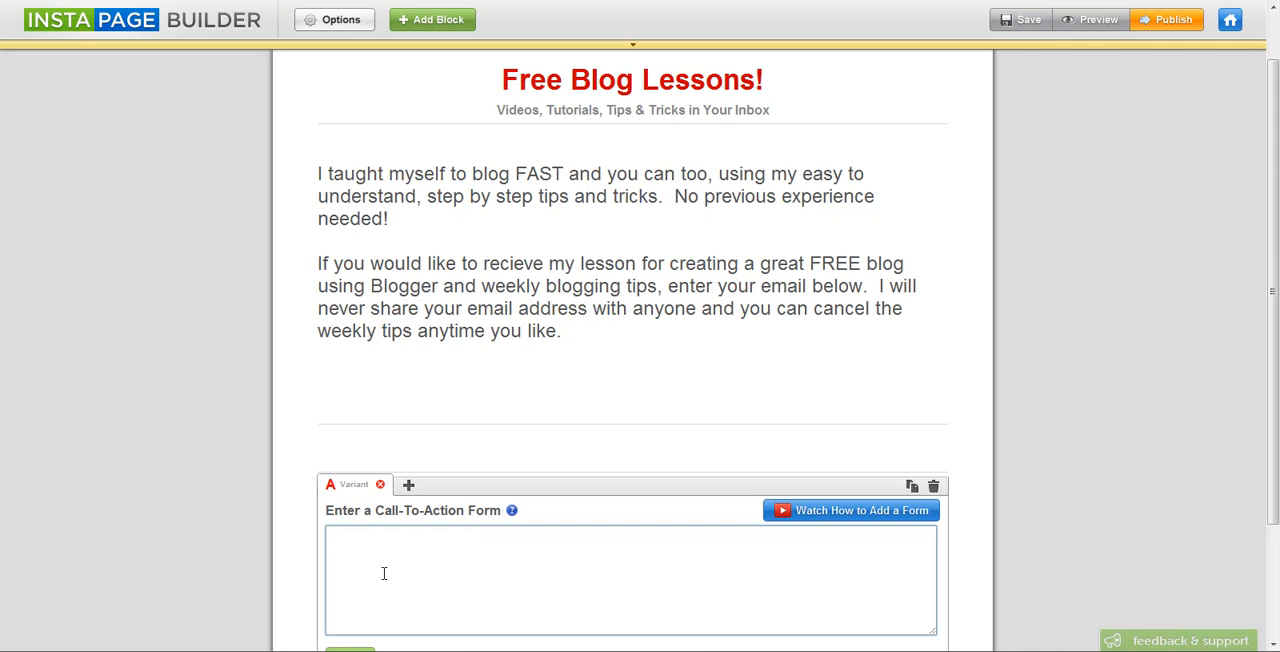
{"action": "right_click", "coordinate": [384, 572]}
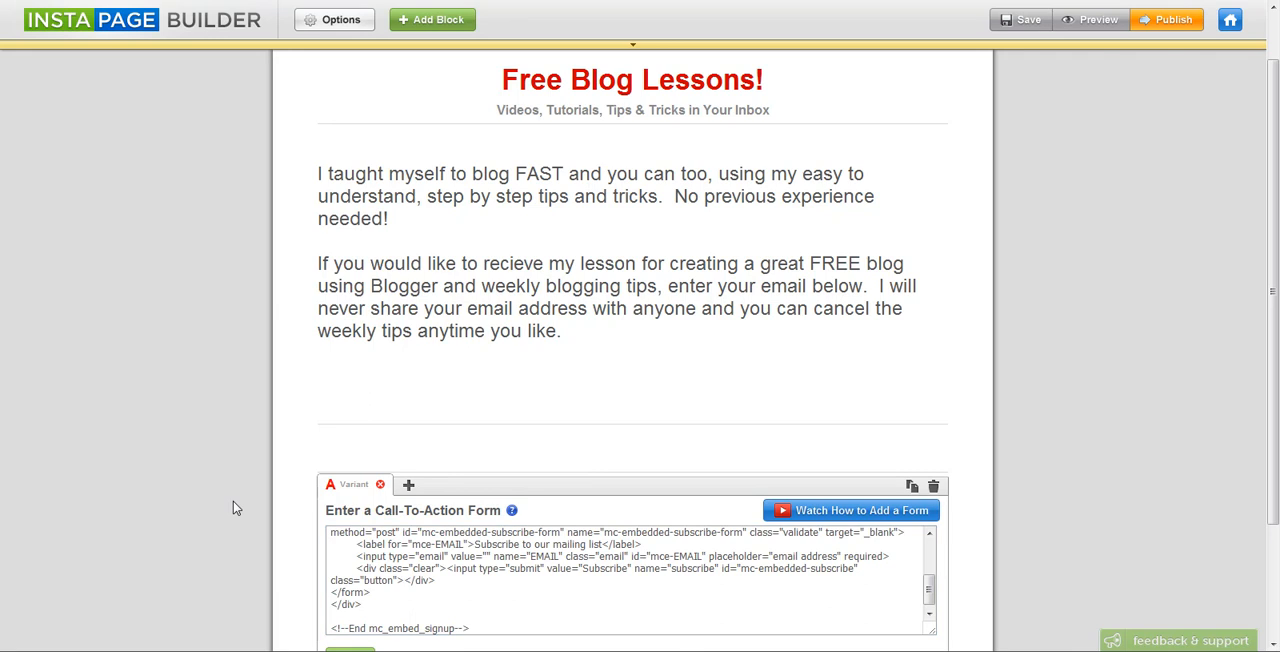
{"action": "scroll", "scroll_direction": "down", "scroll_amount": 3}
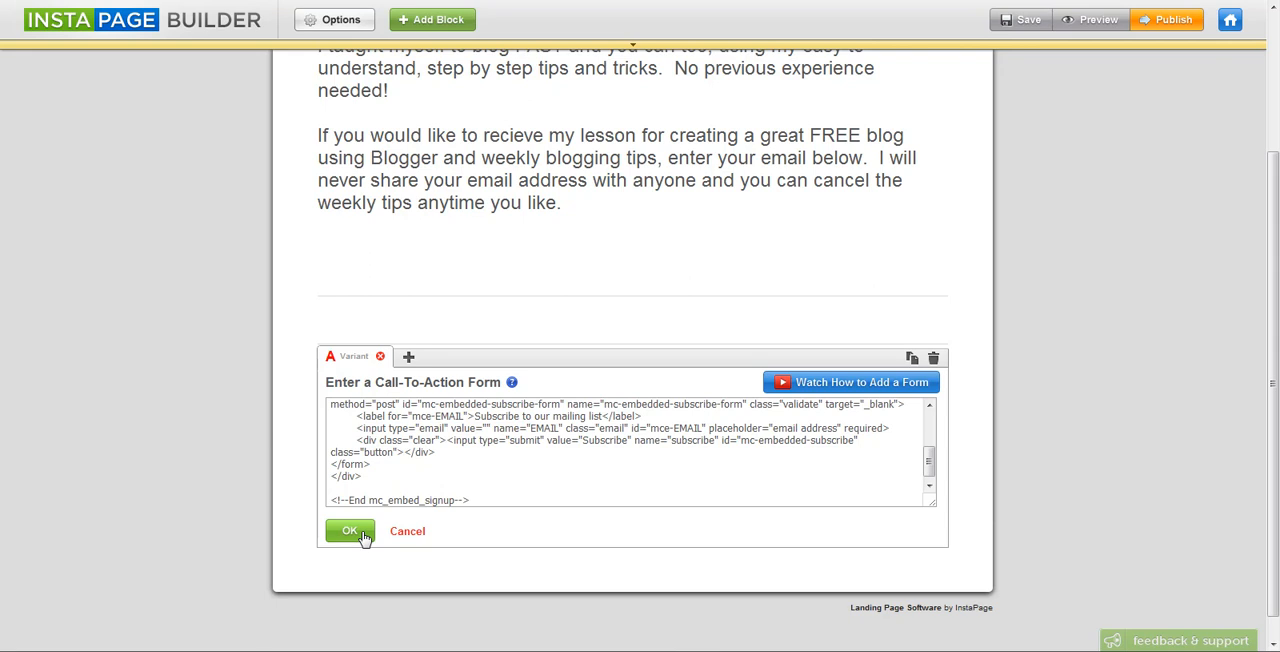
{"action": "left_click", "coordinate": [348, 532]}
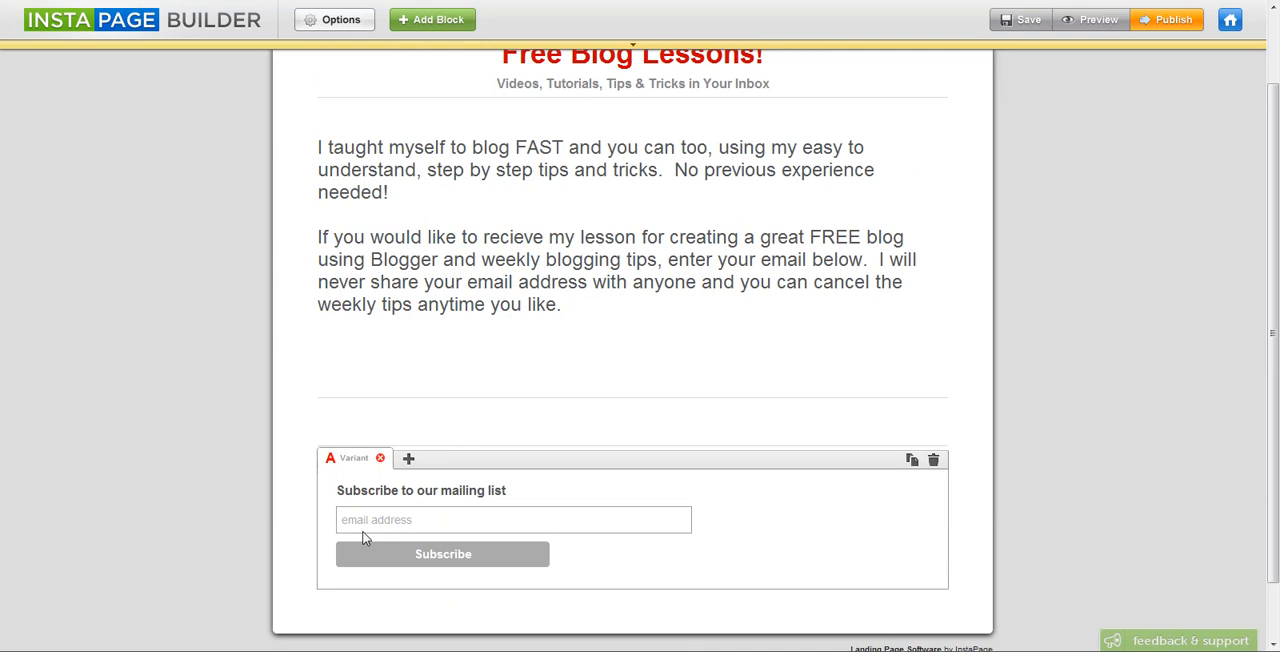
Step: Delete the empty blocks above the subscribe form, confirming in Delete Confirmation
{"action": "left_click", "coordinate": [460, 378]}
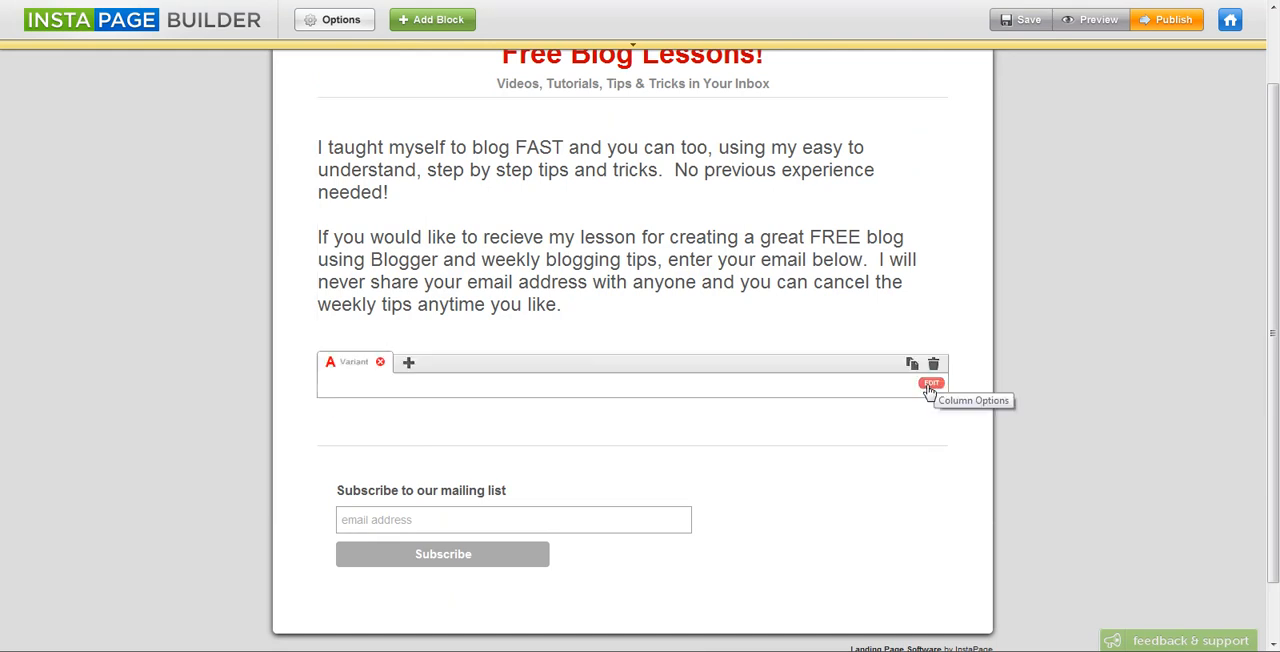
{"action": "left_click", "coordinate": [932, 362]}
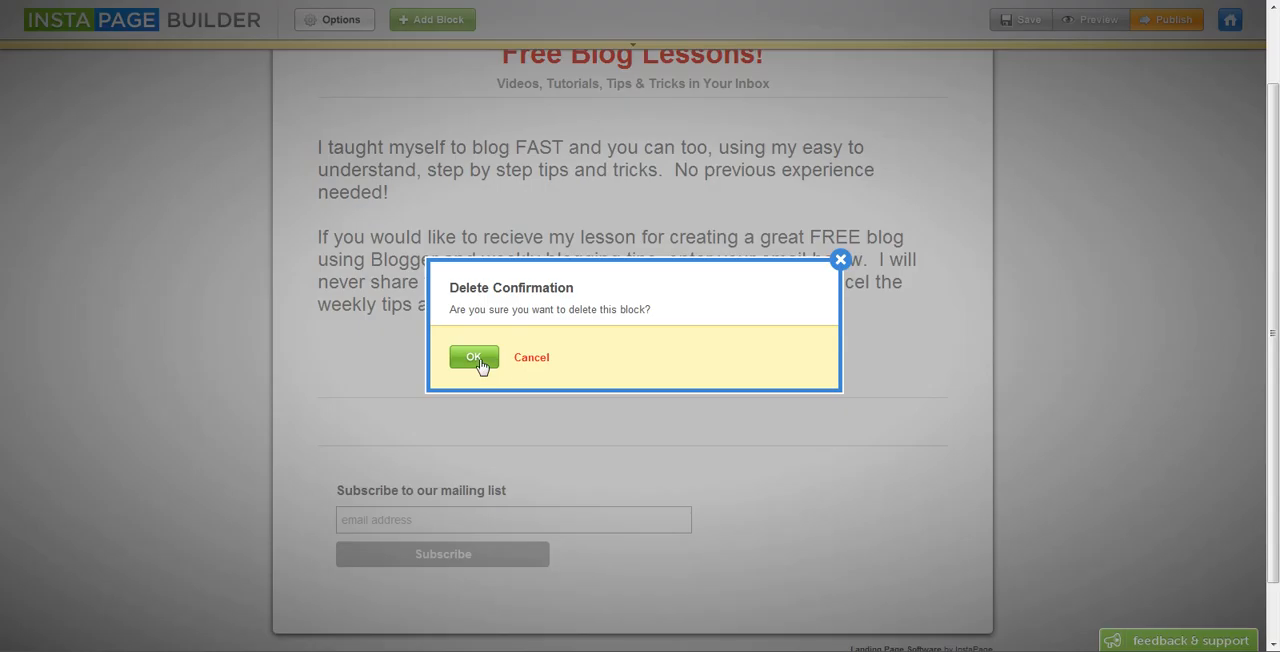
{"action": "left_click", "coordinate": [472, 358]}
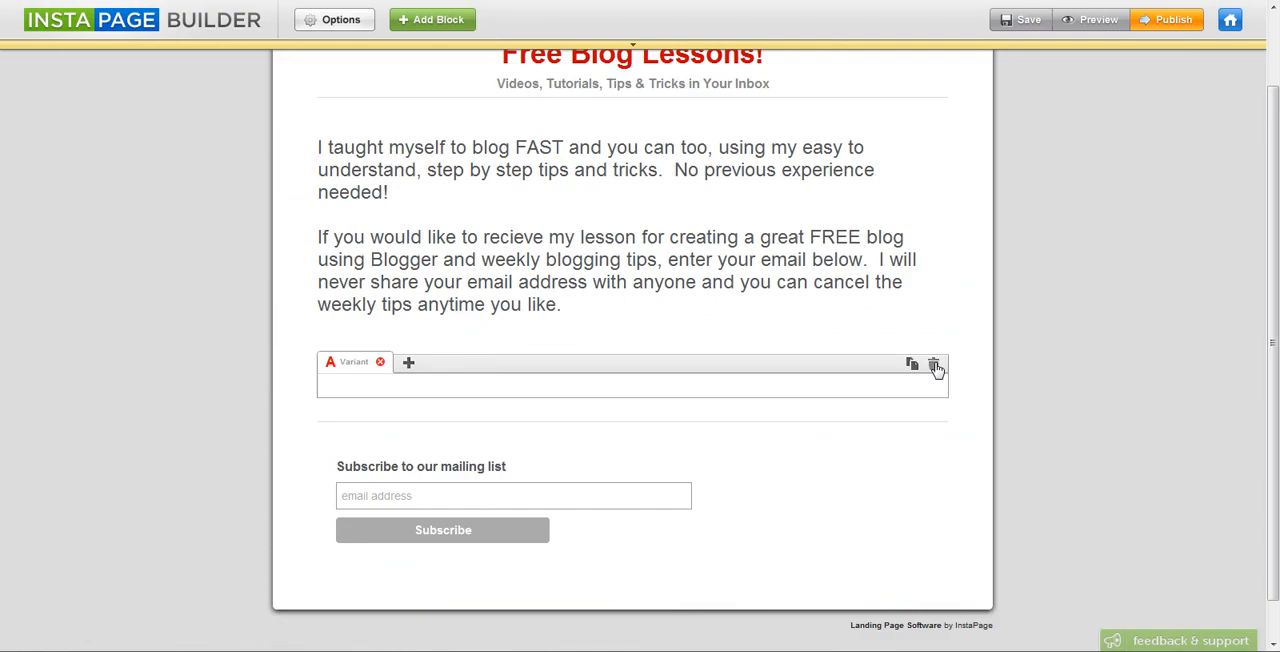
{"action": "left_click", "coordinate": [934, 364]}
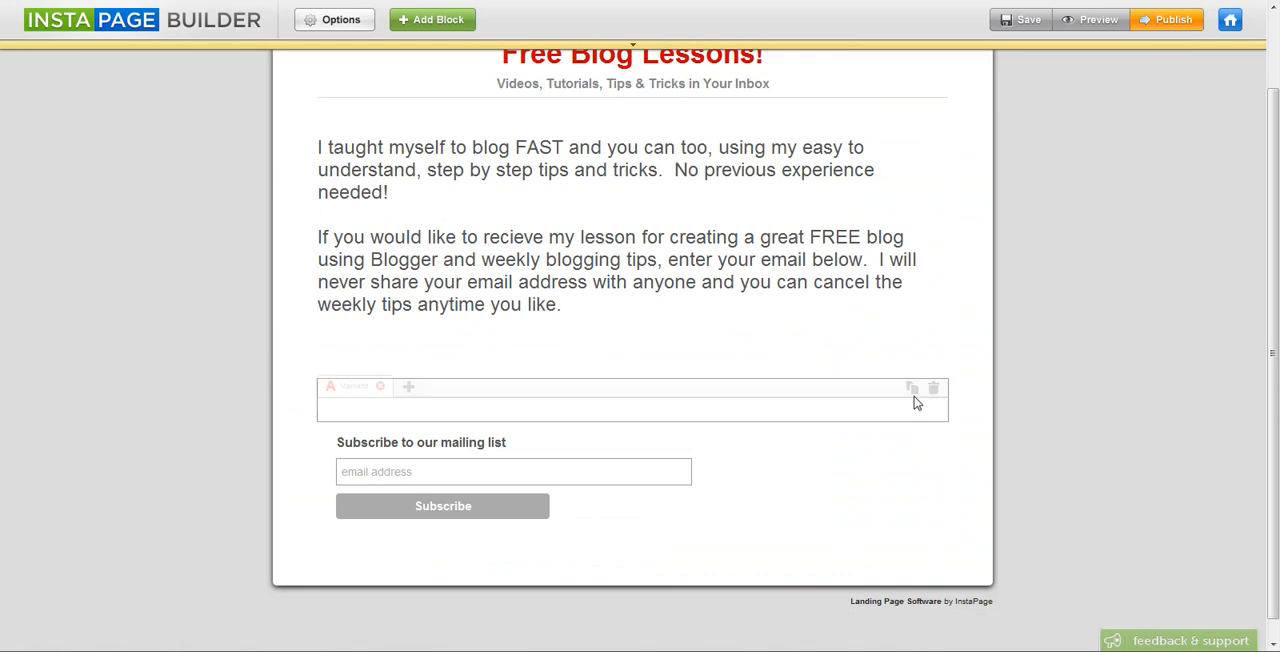
{"action": "mouse_move", "coordinate": [932, 388]}
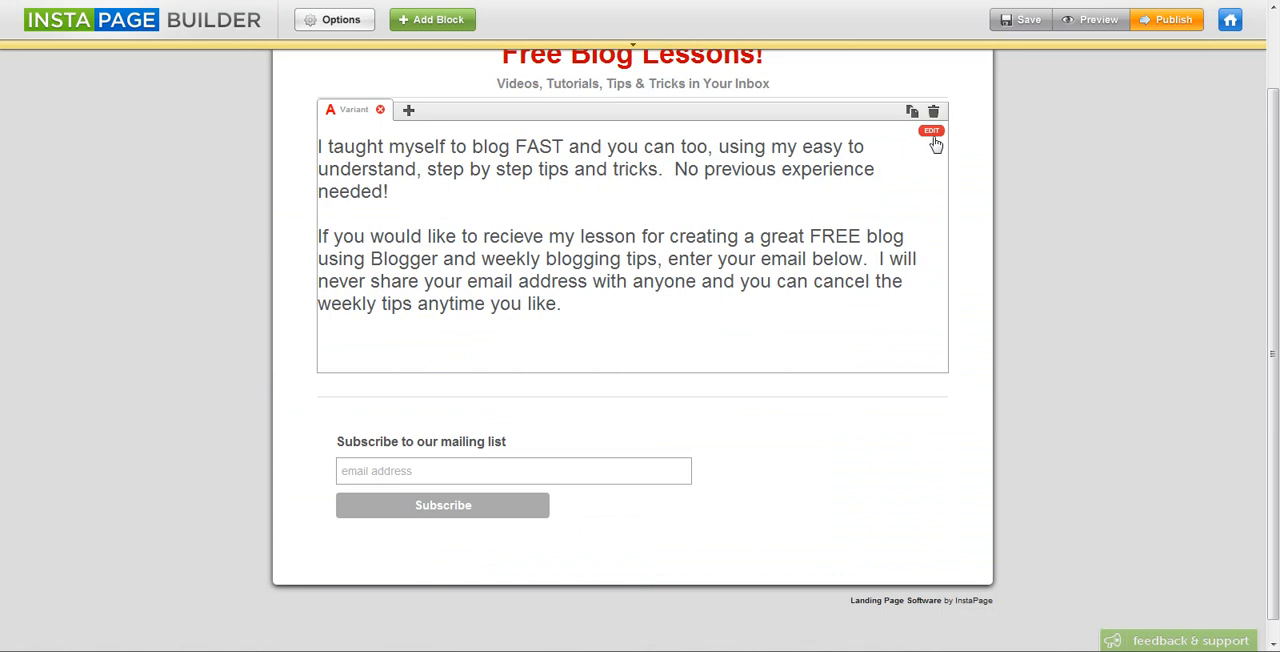
Step: Re-edit the intro text column via Column Options and save it unchanged with OK
{"action": "left_click", "coordinate": [932, 132]}
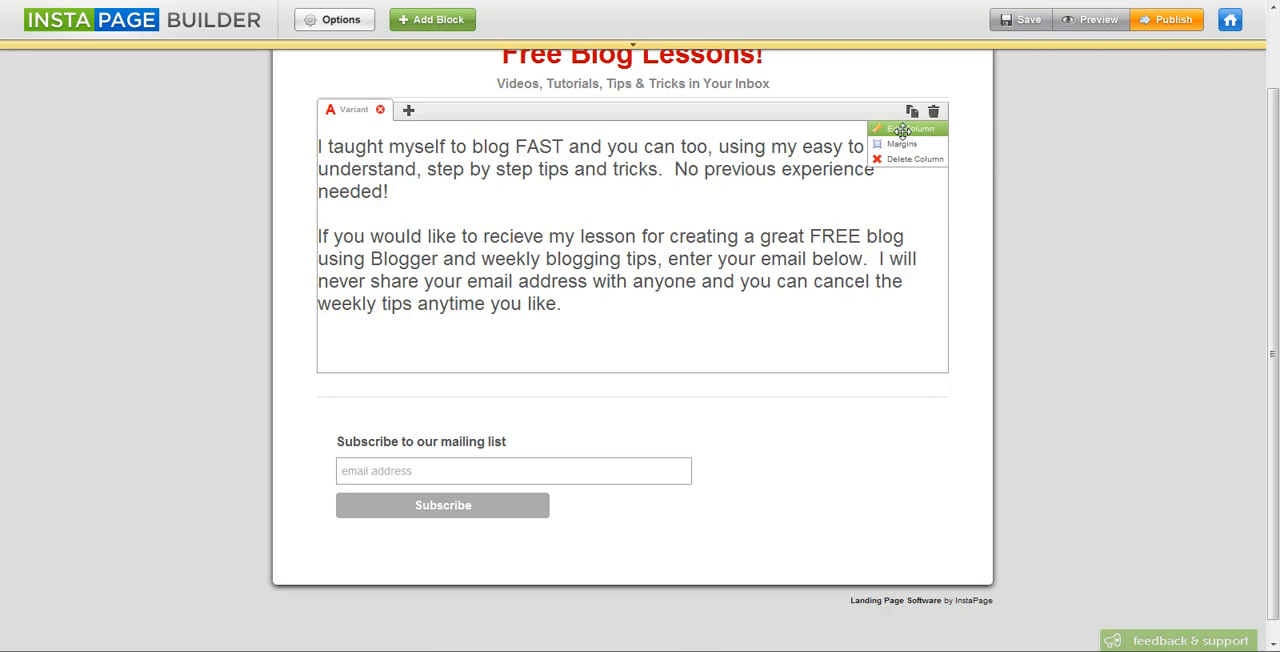
{"action": "left_click", "coordinate": [904, 128]}
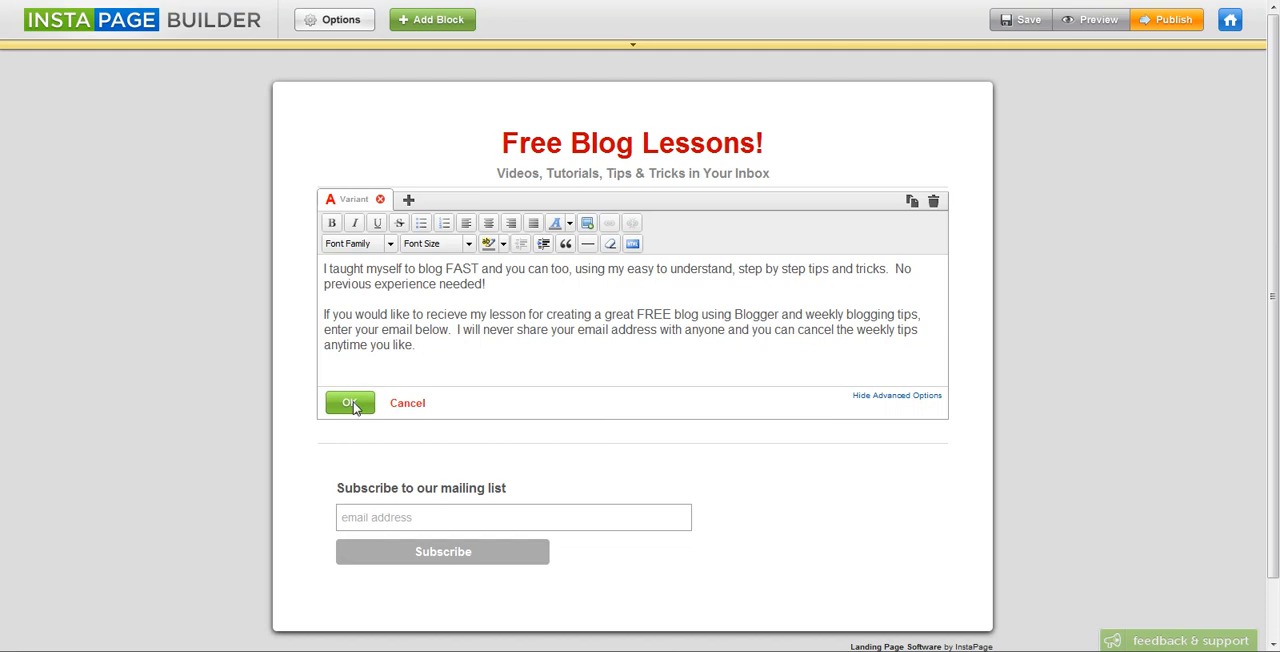
{"action": "left_click", "coordinate": [348, 402]}
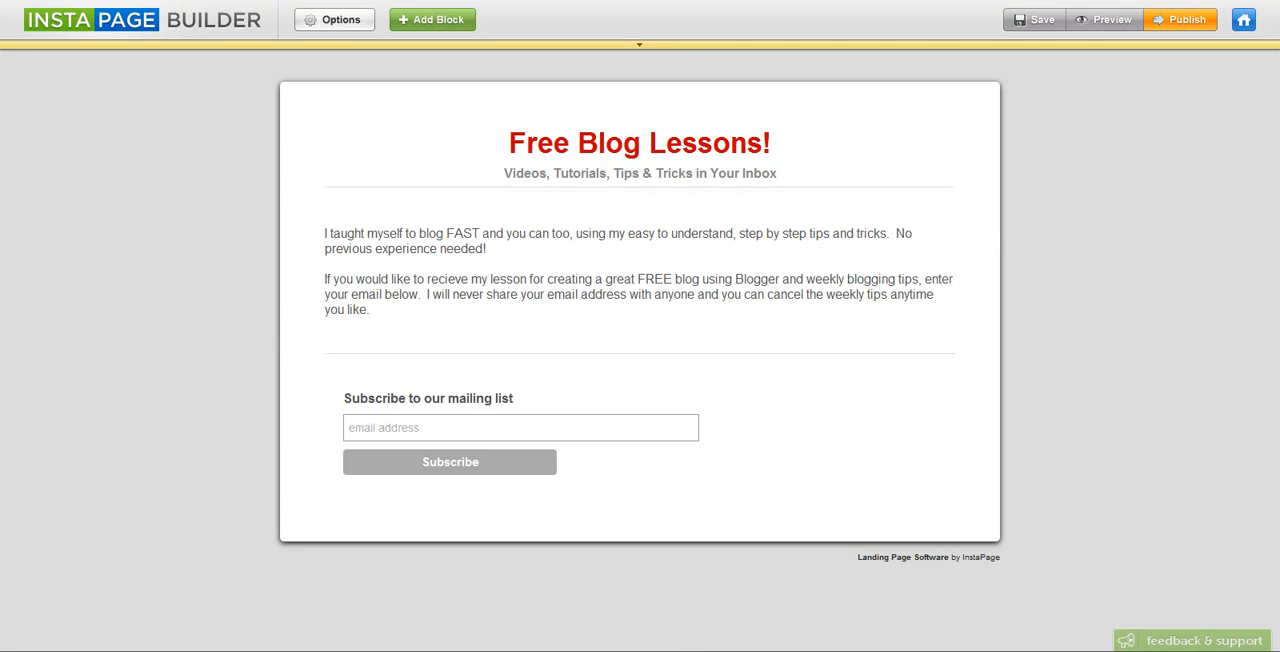
{"action": "mouse_move", "coordinate": [744, 406]}
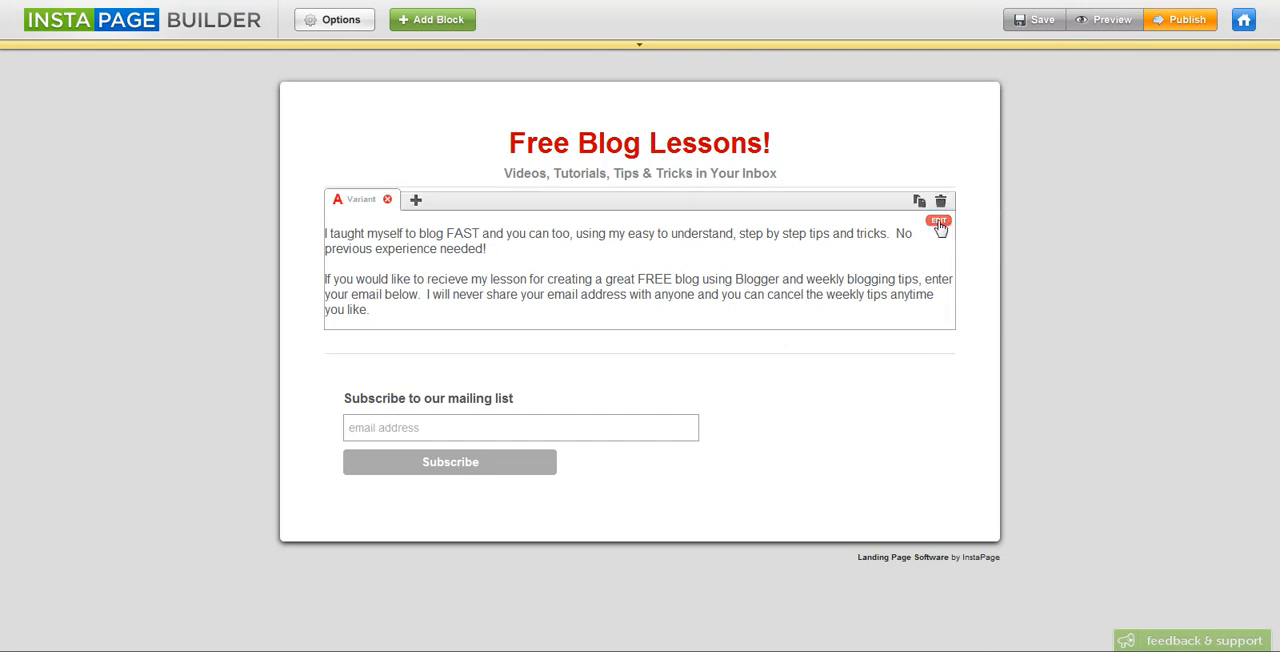
Step: Select all intro text, set Font Size 4 (14pt) and save the column
{"action": "left_click", "coordinate": [938, 220]}
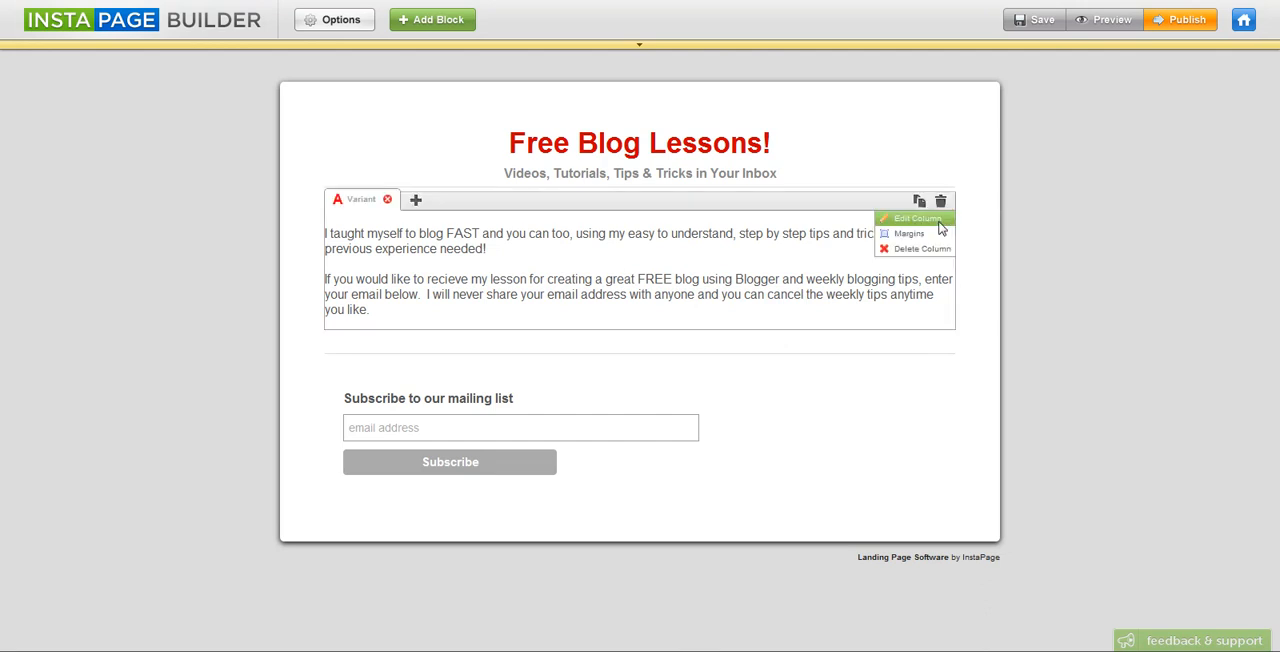
{"action": "left_click", "coordinate": [912, 218]}
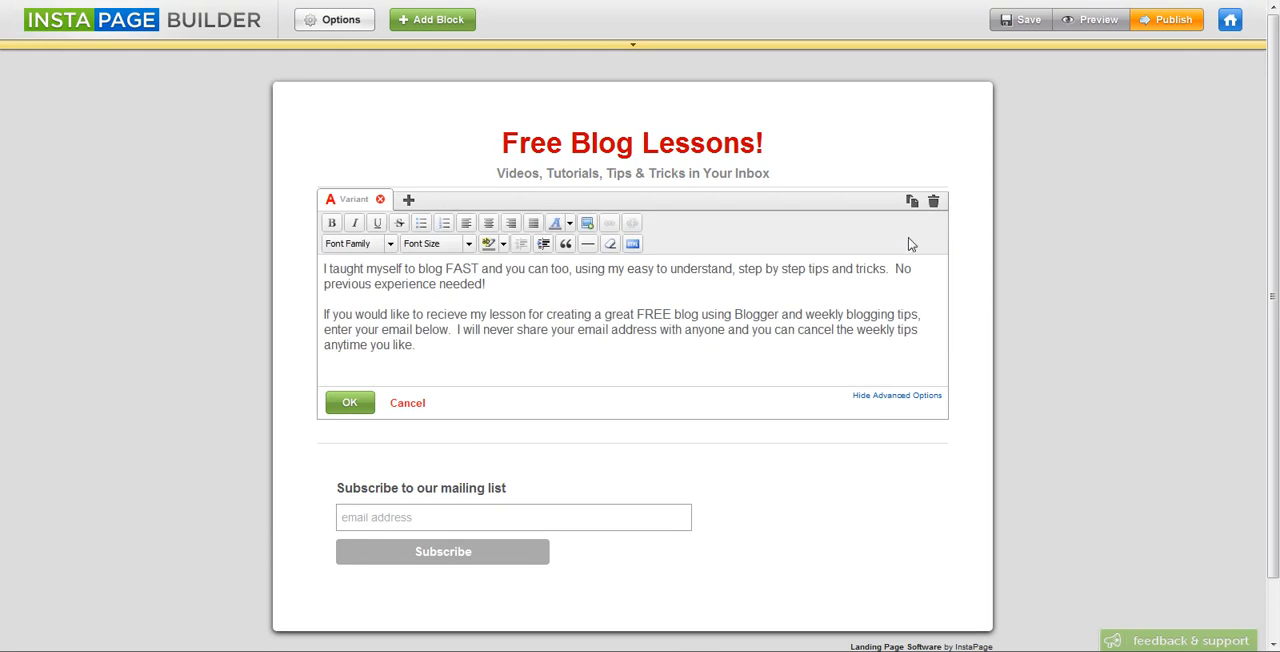
{"action": "mouse_move", "coordinate": [428, 362]}
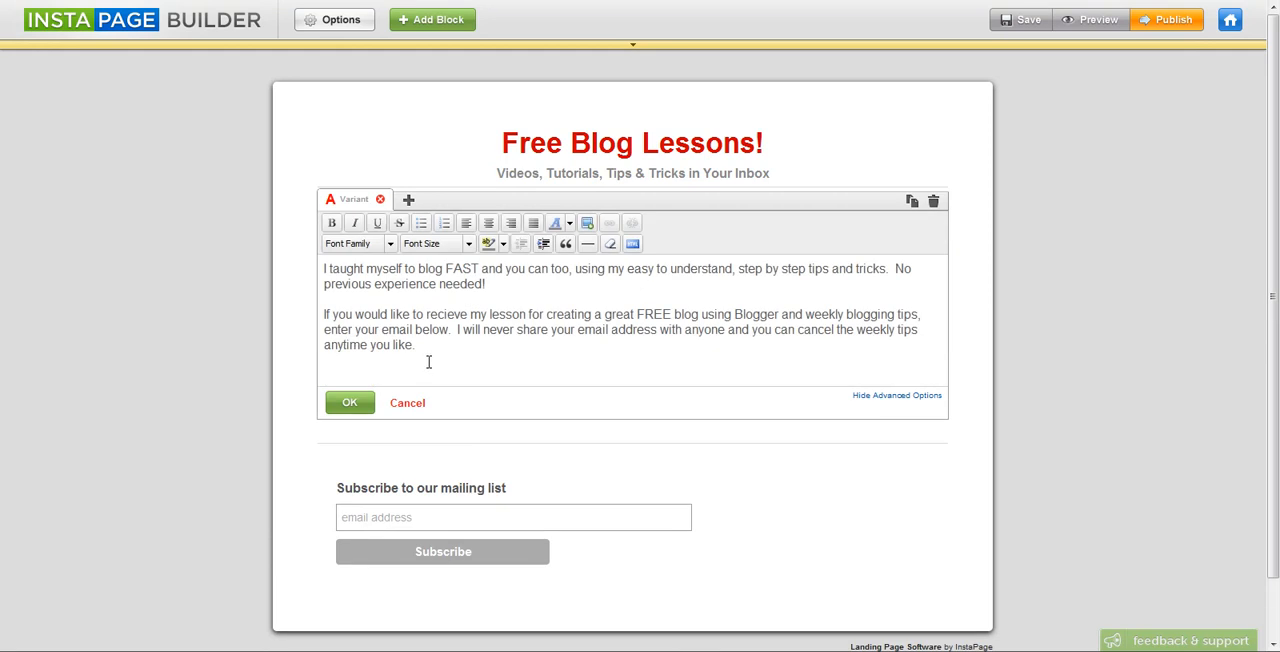
{"action": "key", "text": "ctrl+a"}
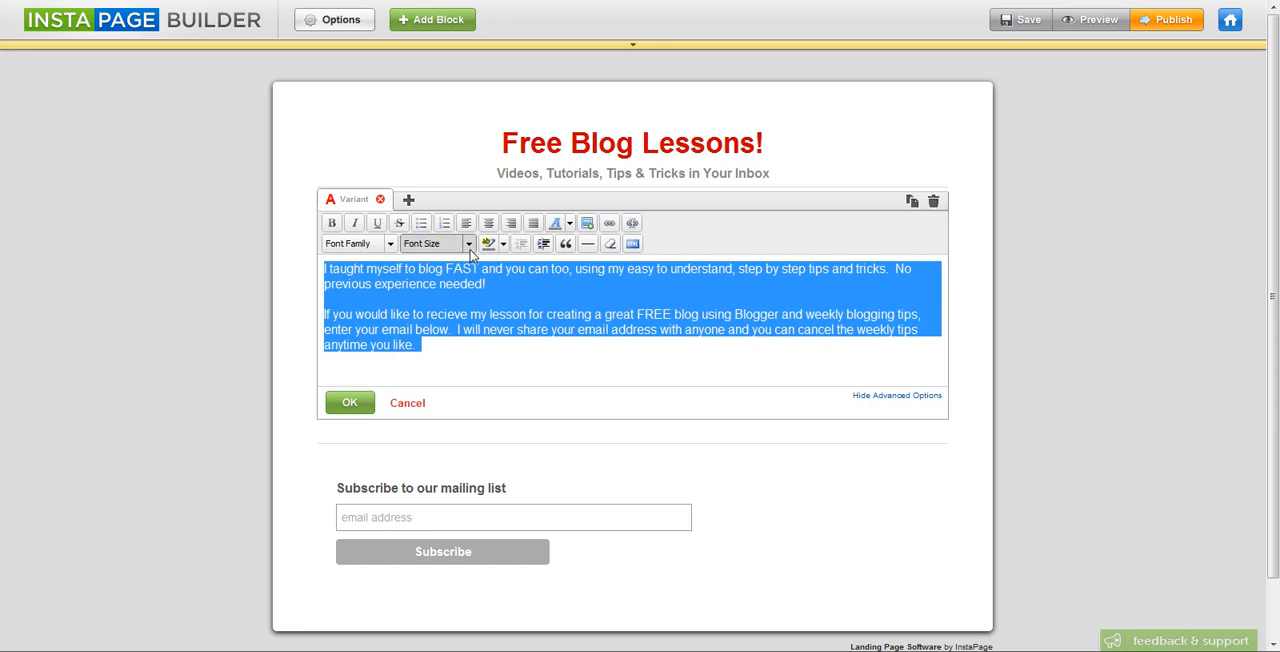
{"action": "left_click", "coordinate": [436, 244]}
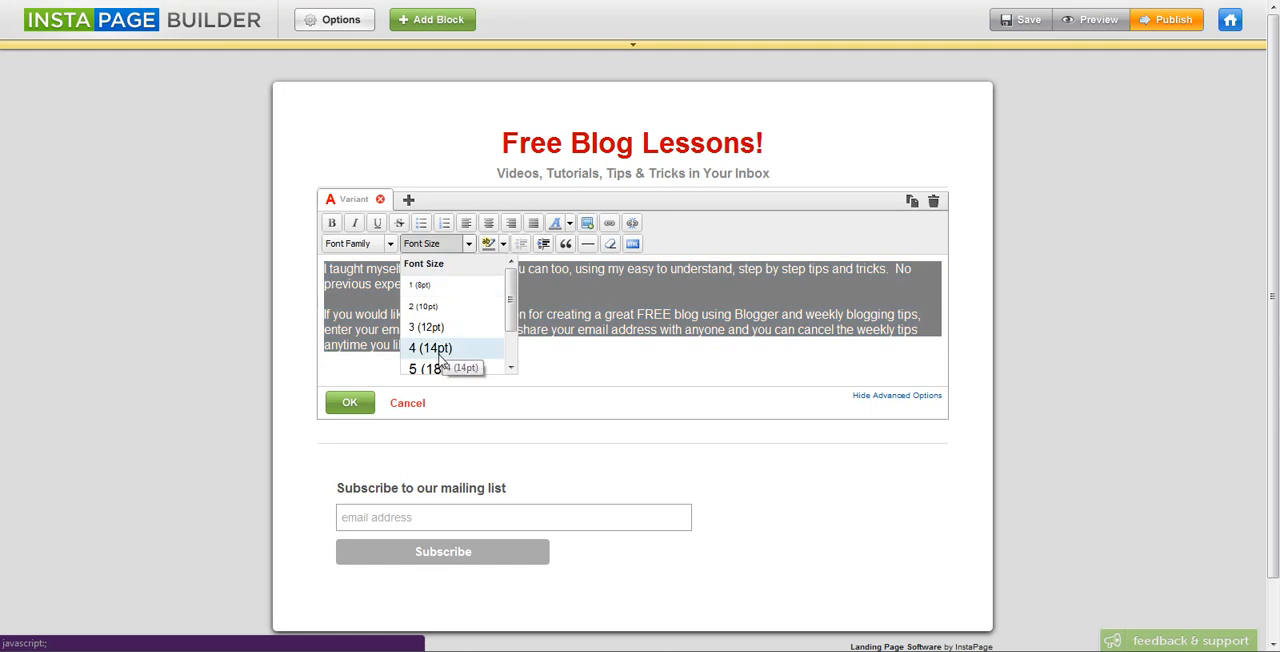
{"action": "left_click", "coordinate": [428, 348]}
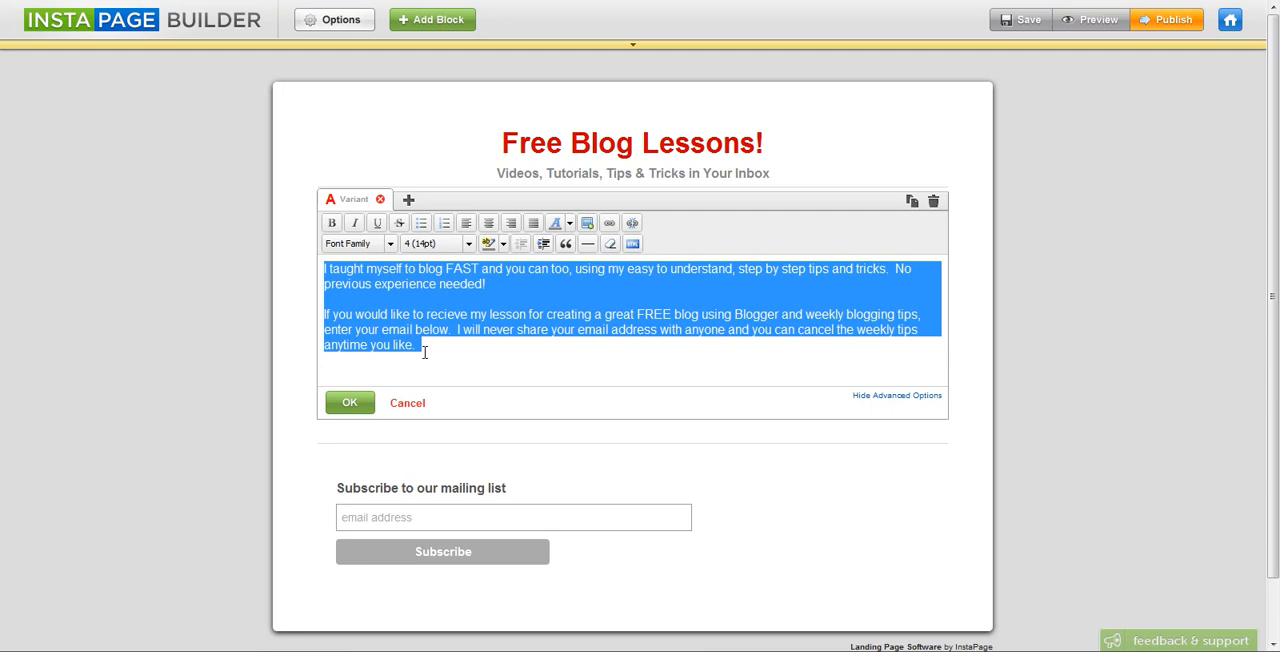
{"action": "left_click", "coordinate": [344, 366]}
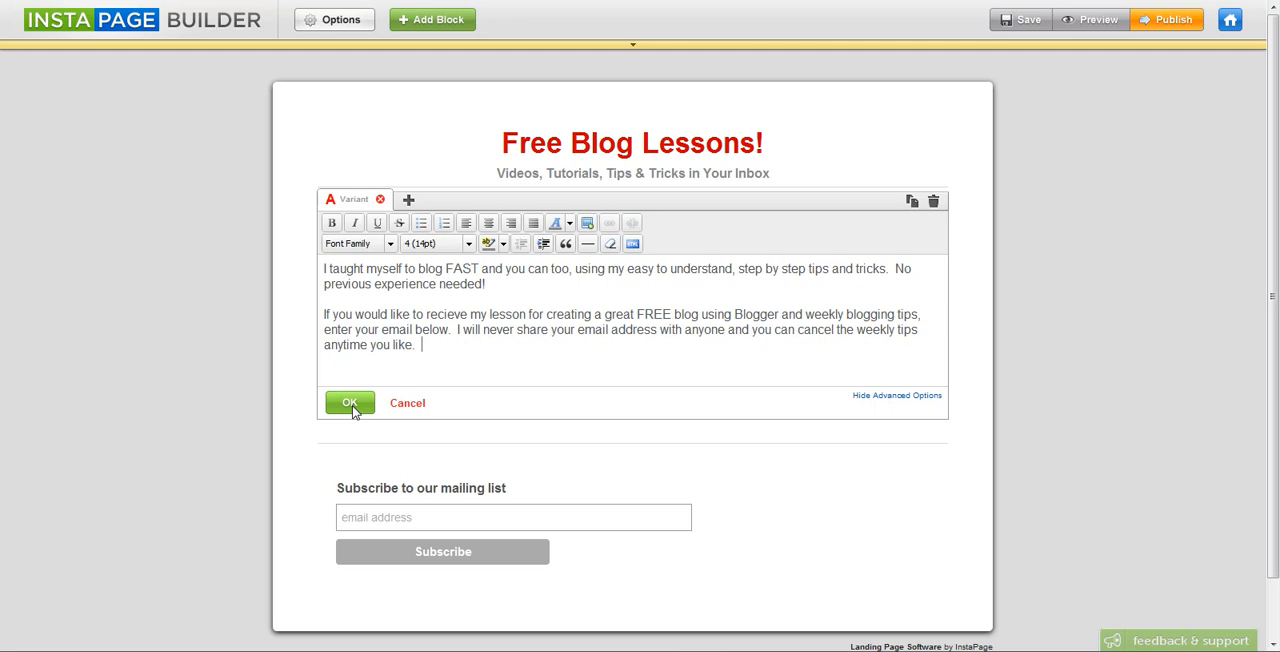
{"action": "left_click", "coordinate": [348, 404]}
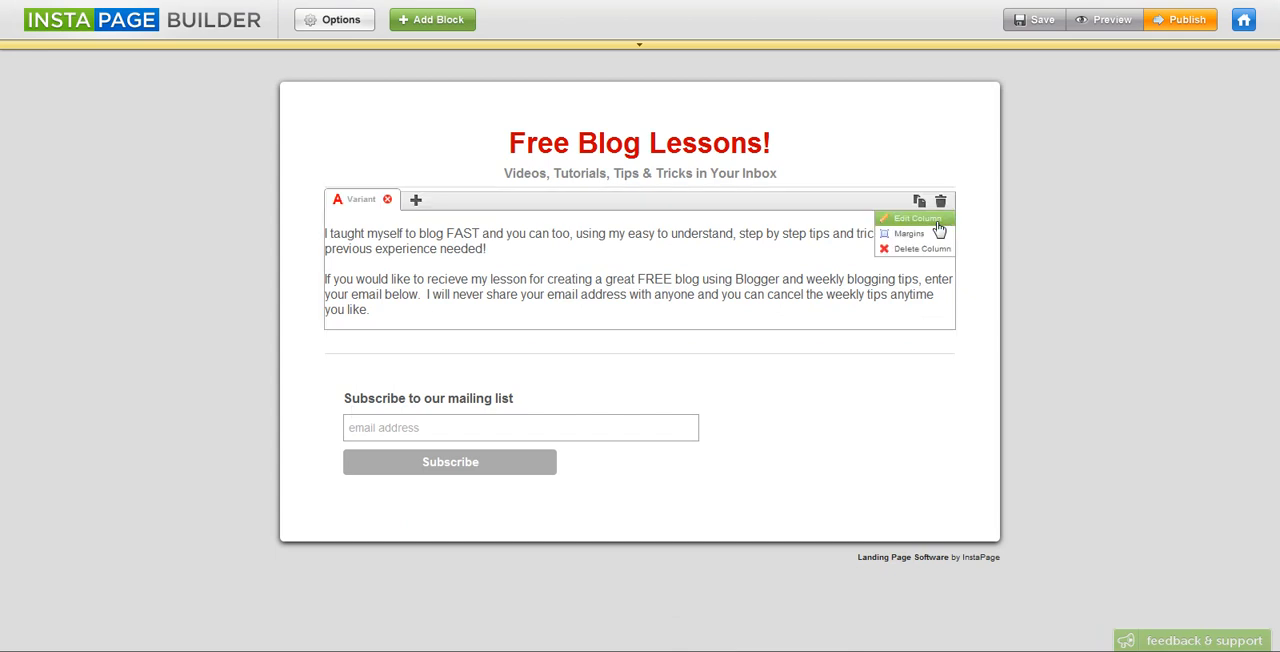
Step: Raise the intro text to Font Size 5 (18pt) and save the column
{"action": "left_click", "coordinate": [910, 218]}
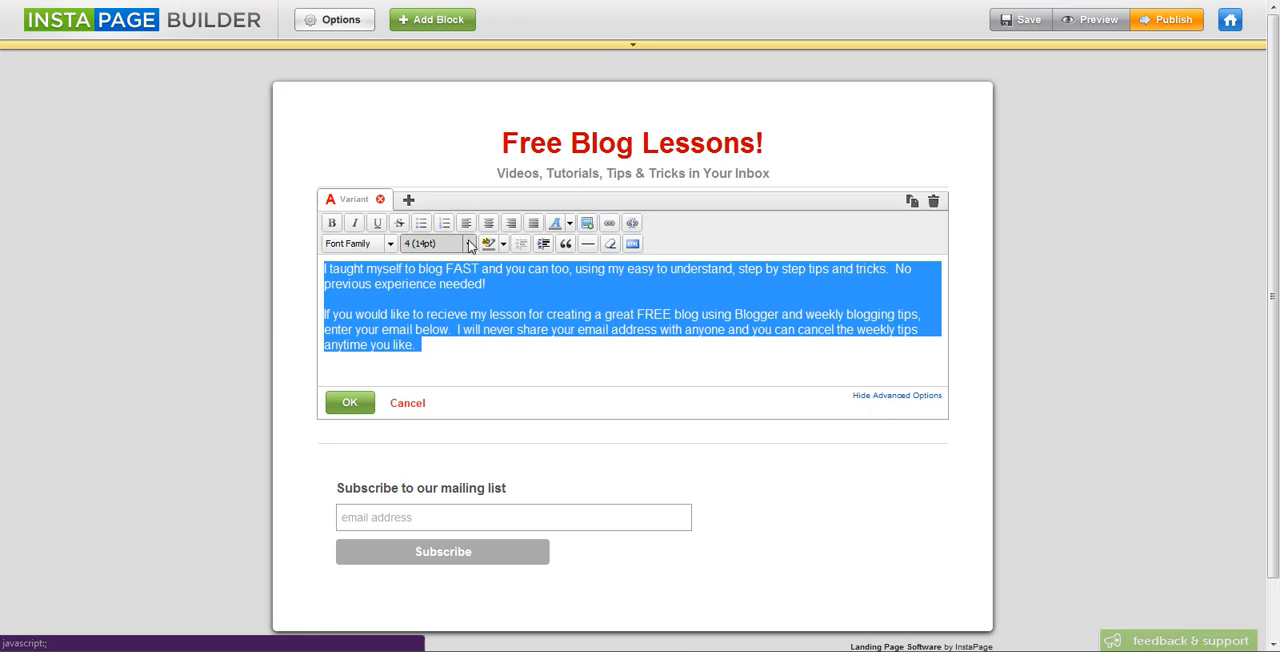
{"action": "left_click", "coordinate": [468, 244]}
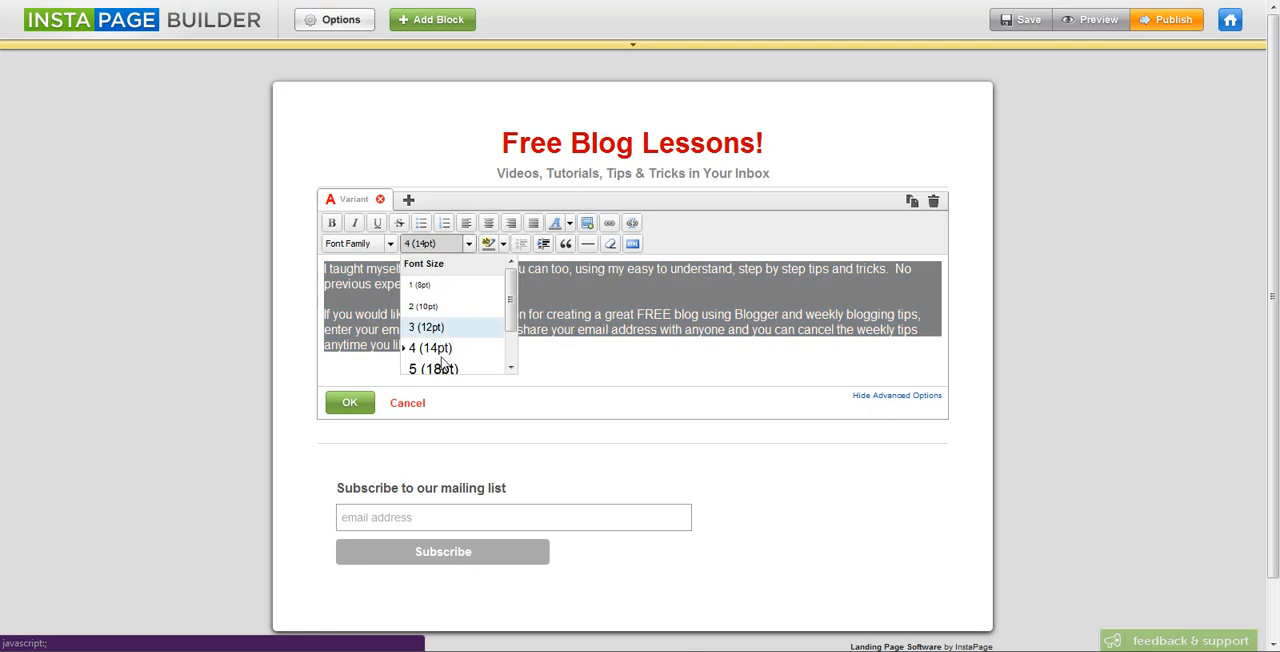
{"action": "left_click", "coordinate": [432, 368]}
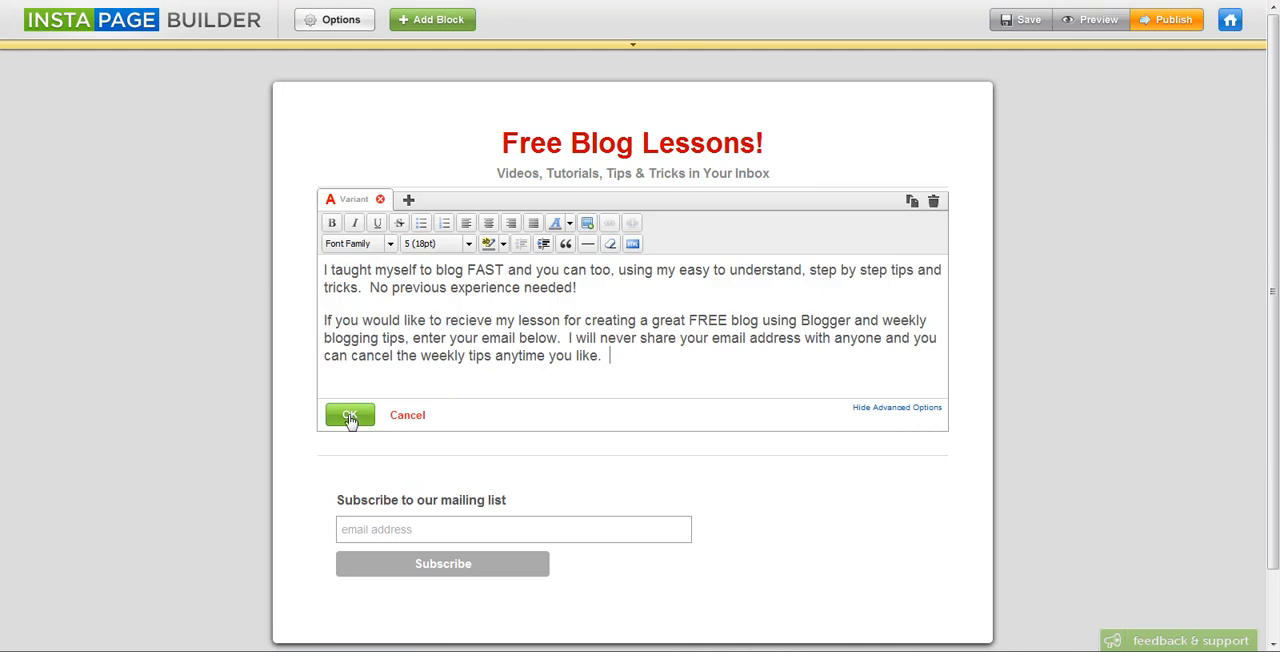
{"action": "left_click", "coordinate": [348, 416]}
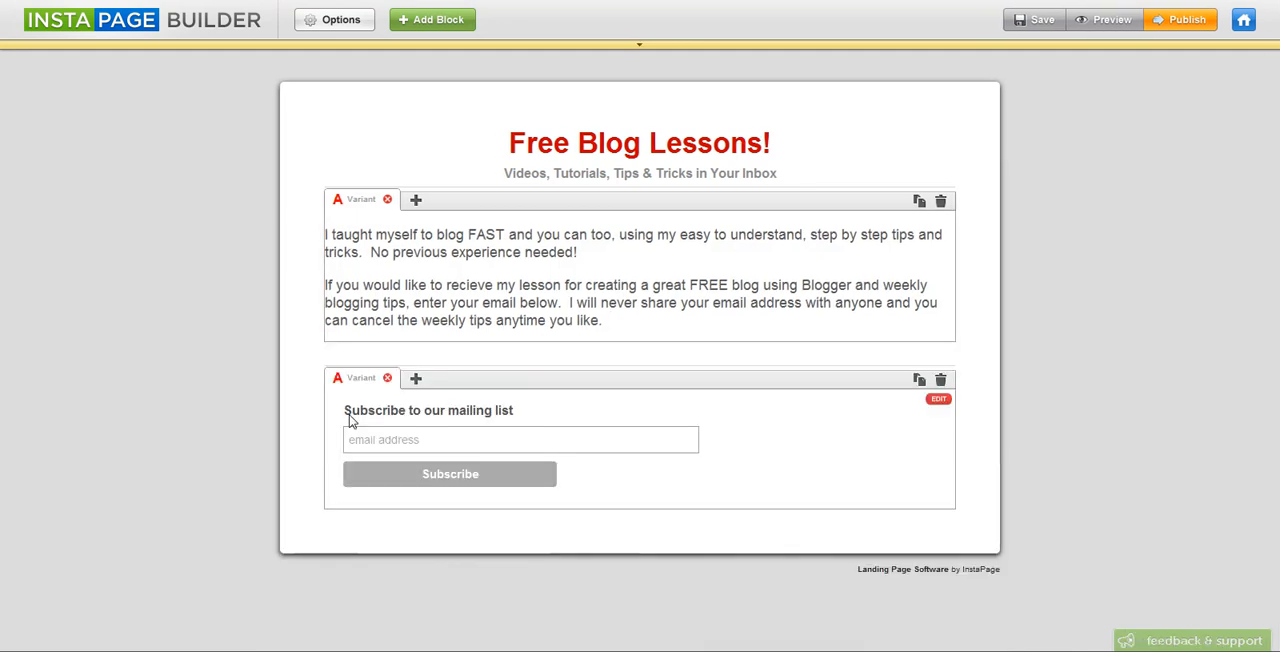